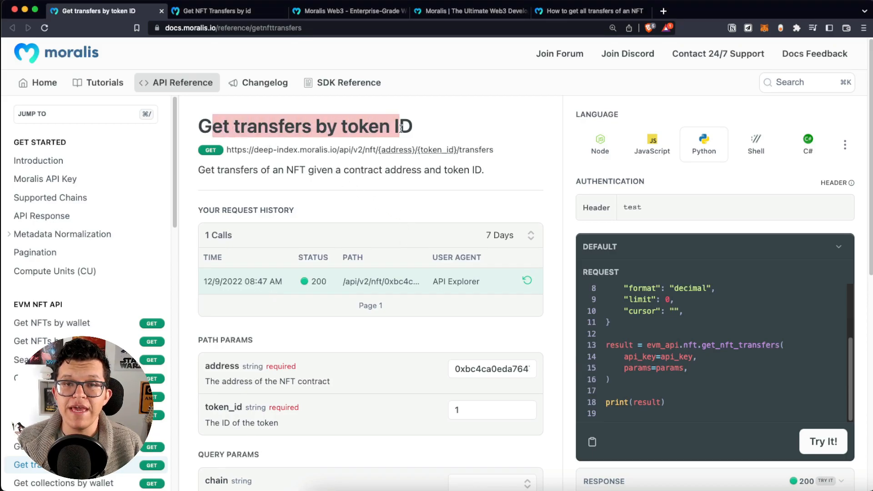
{"action": "mouse_move", "coordinate": [506, 148]}
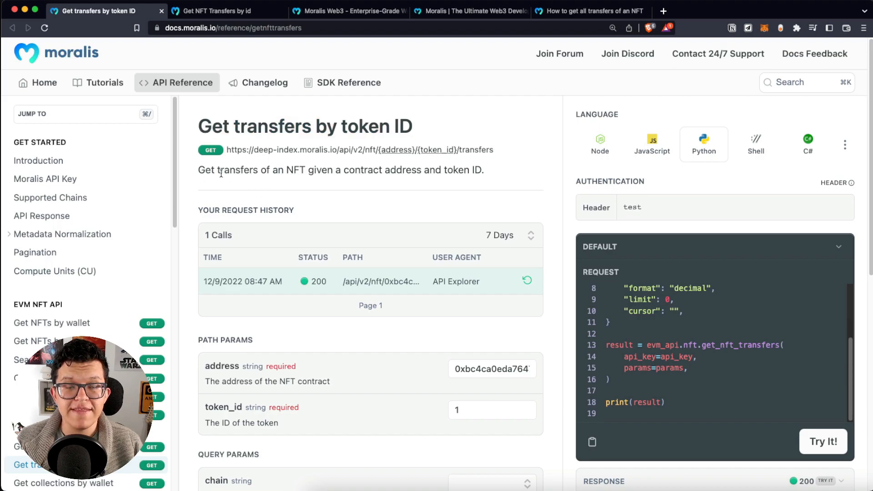
{"action": "mouse_move", "coordinate": [327, 181]}
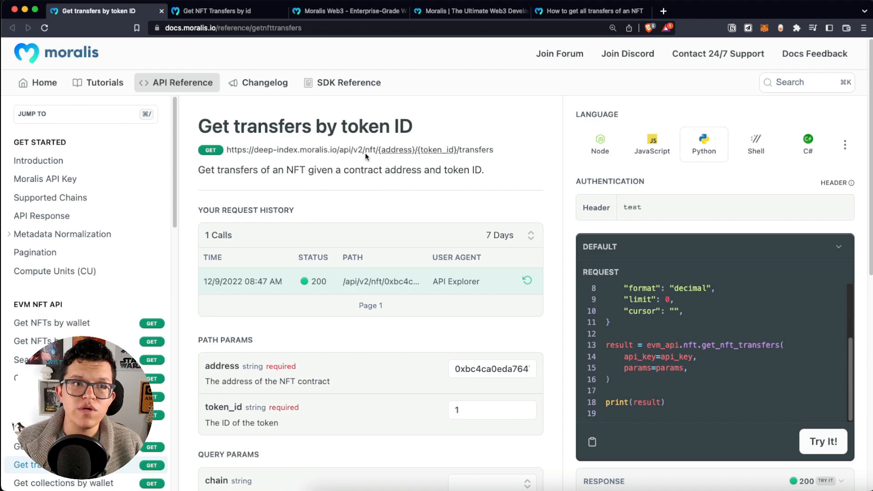
Fetch transfers for token 1 of contract 0xbc4ca0eda7647a84b7c2061c2e118a18a936f13d on Ethereum and scroll the results
{"action": "left_click", "coordinate": [223, 10]}
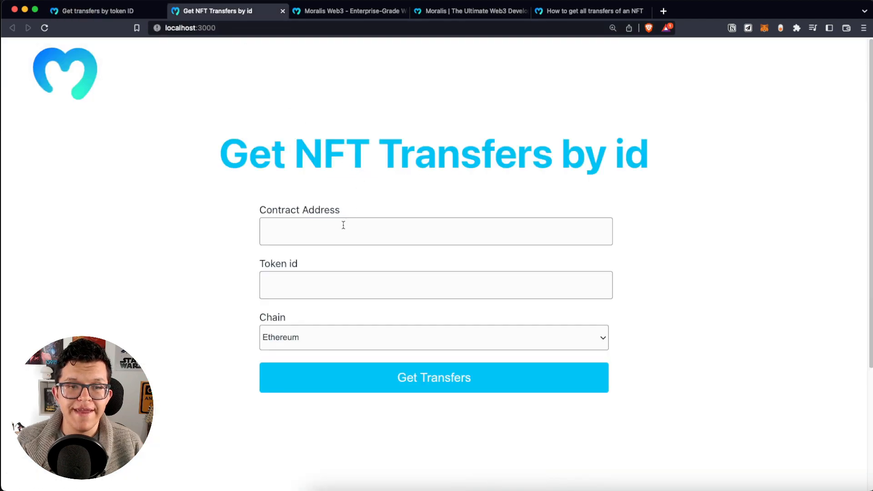
{"action": "type", "text": "0xbc4ca0eda7647a84b7c2061c2e118a18a936f13d"}
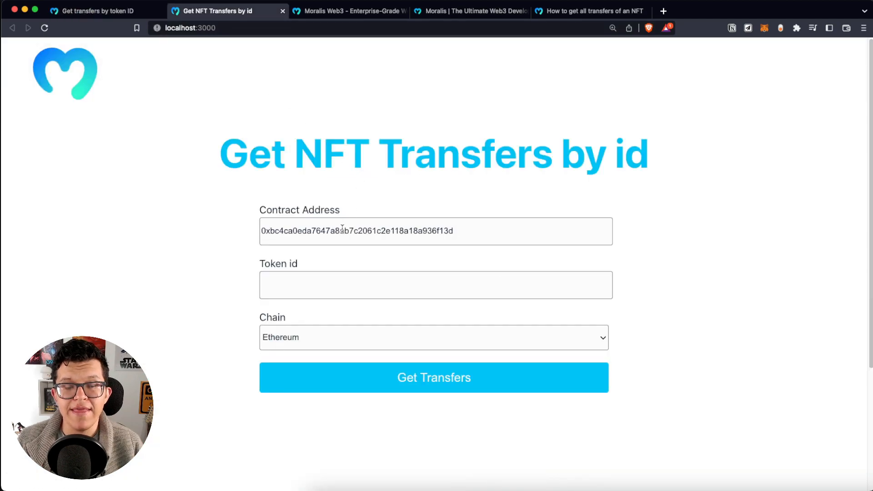
{"action": "left_click", "coordinate": [436, 285]}
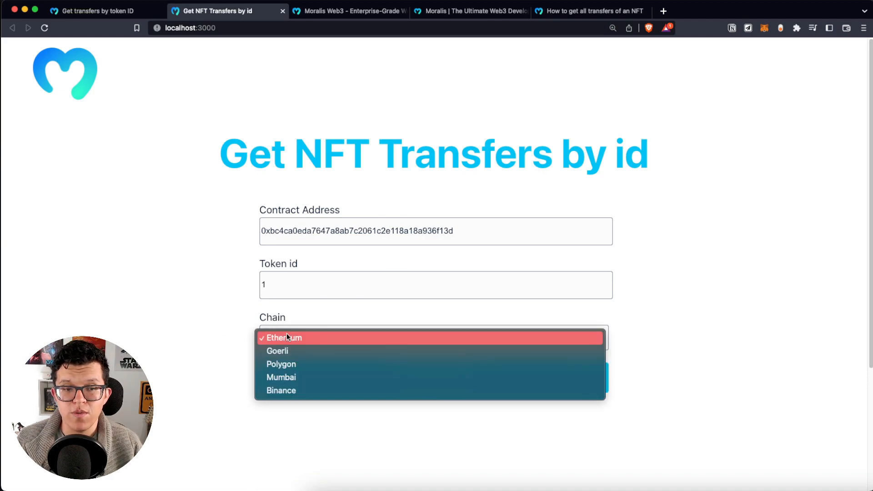
{"action": "left_click", "coordinate": [284, 337]}
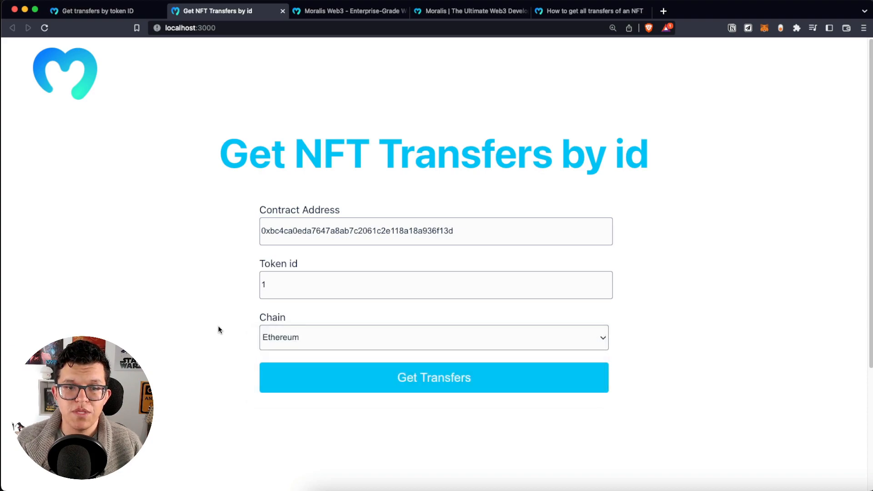
{"action": "left_click", "coordinate": [433, 378]}
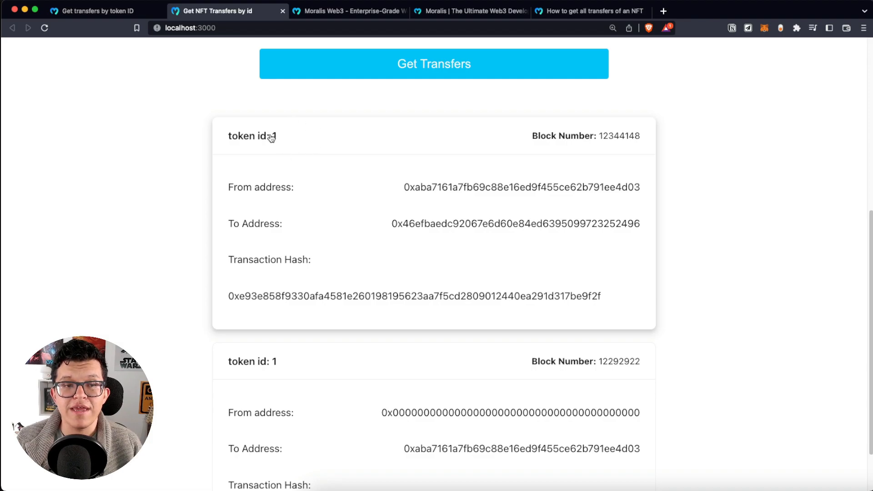
{"action": "mouse_move", "coordinate": [710, 332]}
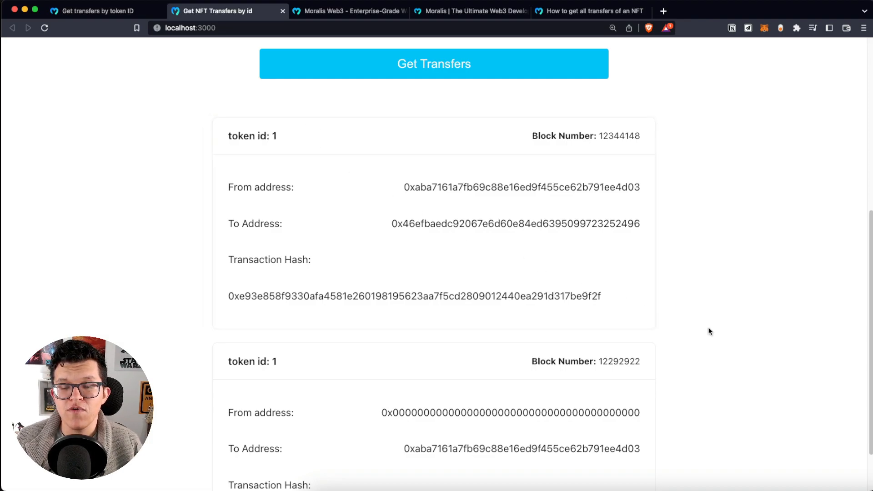
{"action": "scroll", "scroll_direction": "down", "scroll_amount": 3}
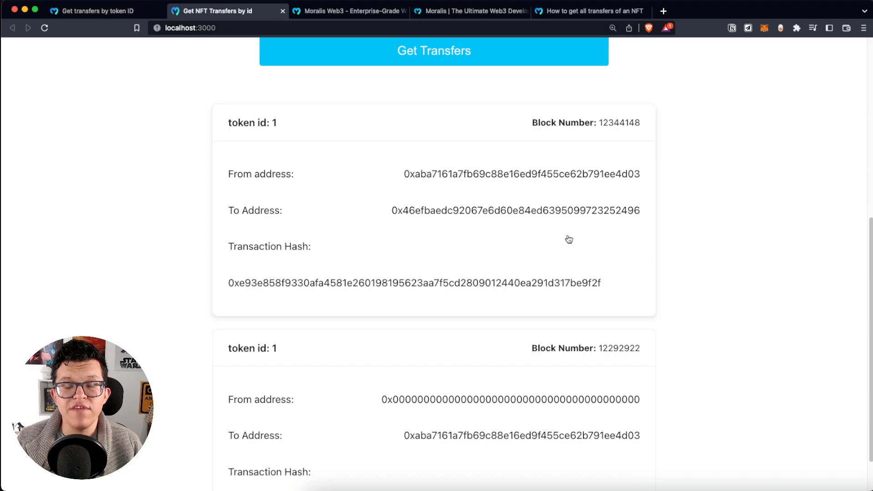
{"action": "mouse_move", "coordinate": [283, 206]}
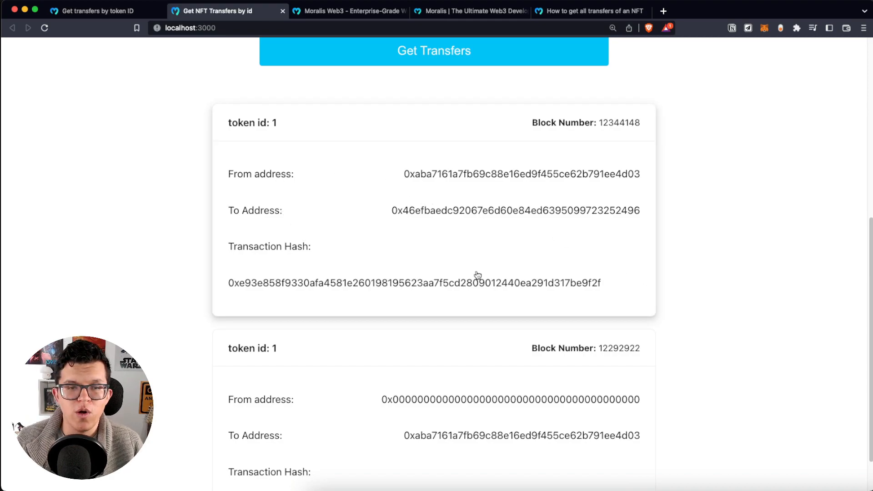
{"action": "mouse_move", "coordinate": [380, 272]}
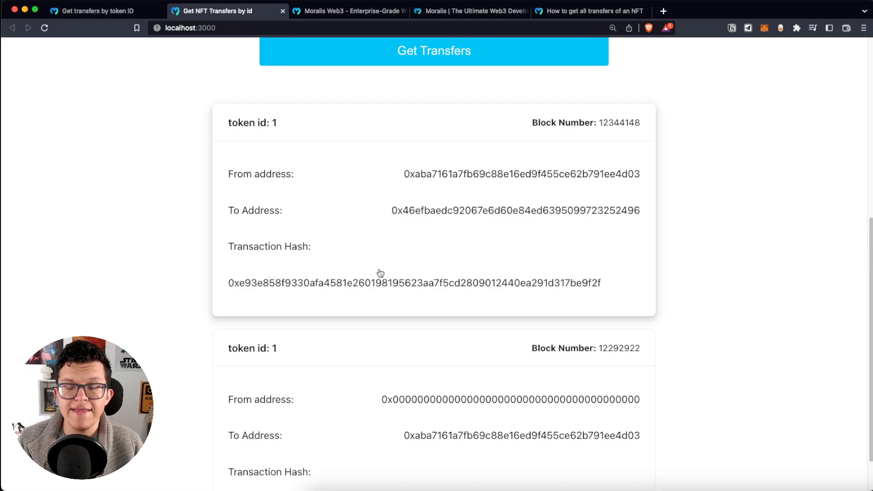
{"action": "mouse_move", "coordinate": [630, 149]}
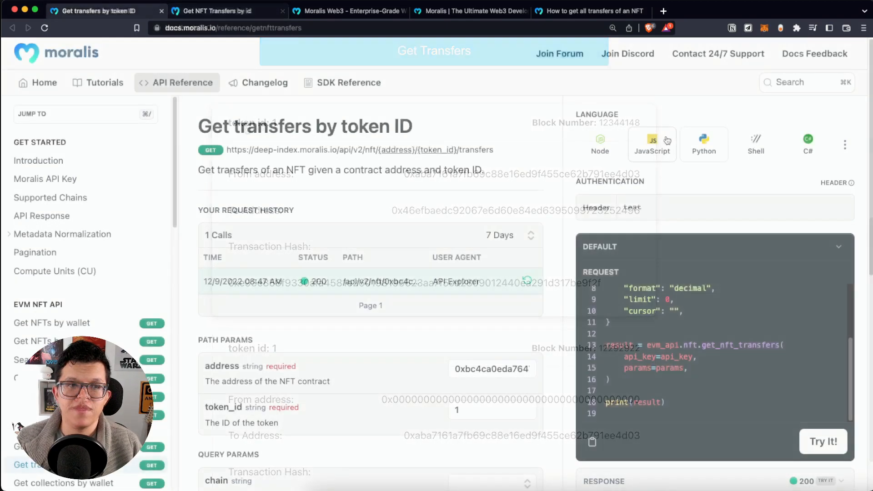
Run Try It! on the transfers-by-token-ID reference and scroll through the two-transfer JSON response
{"action": "left_click", "coordinate": [704, 144]}
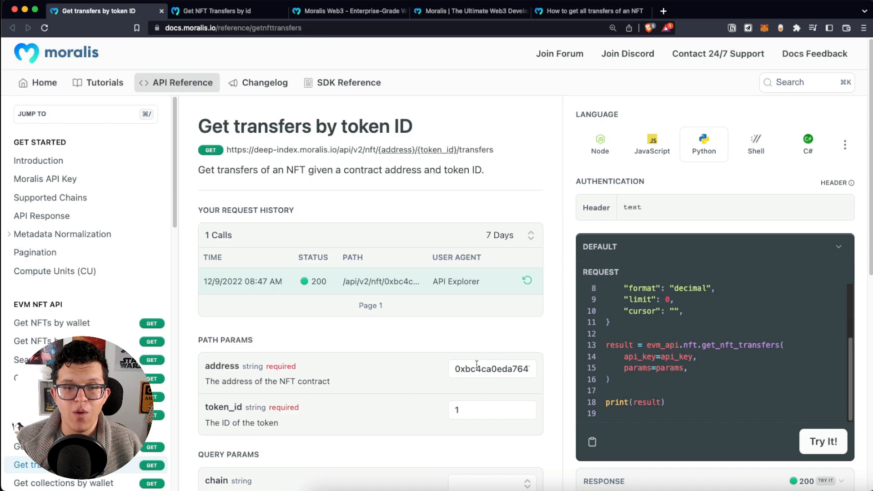
{"action": "left_click", "coordinate": [492, 410]}
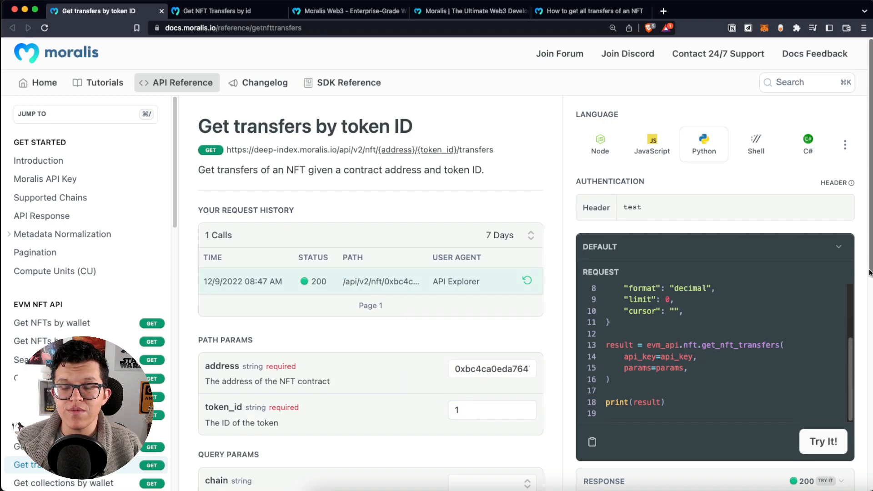
{"action": "scroll", "scroll_direction": "down", "scroll_amount": 3}
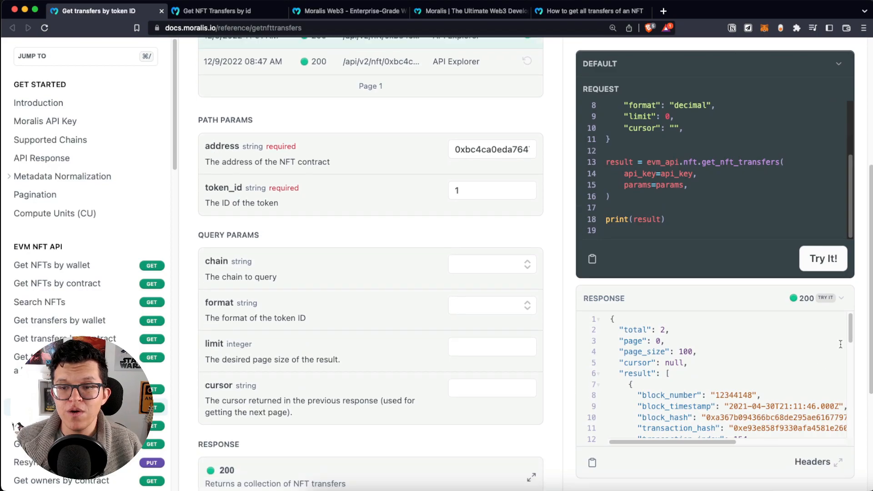
{"action": "scroll", "scroll_direction": "down", "scroll_amount": 3}
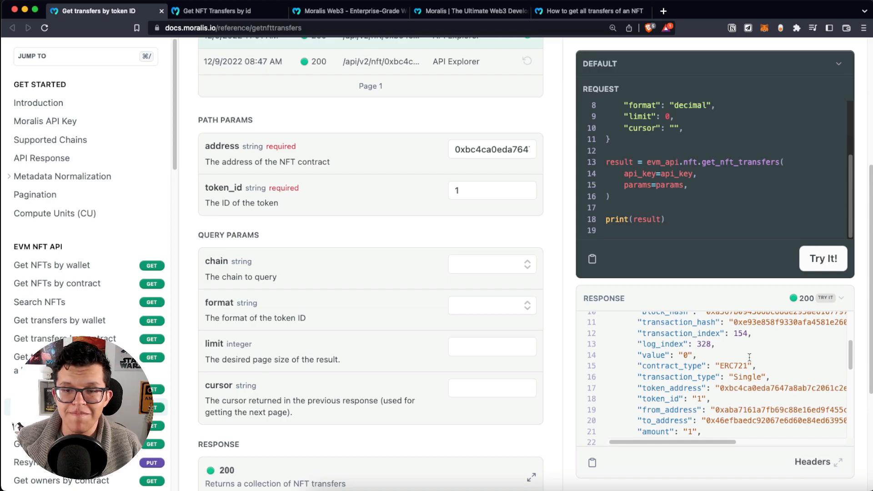
{"action": "scroll", "scroll_direction": "down", "scroll_amount": 3}
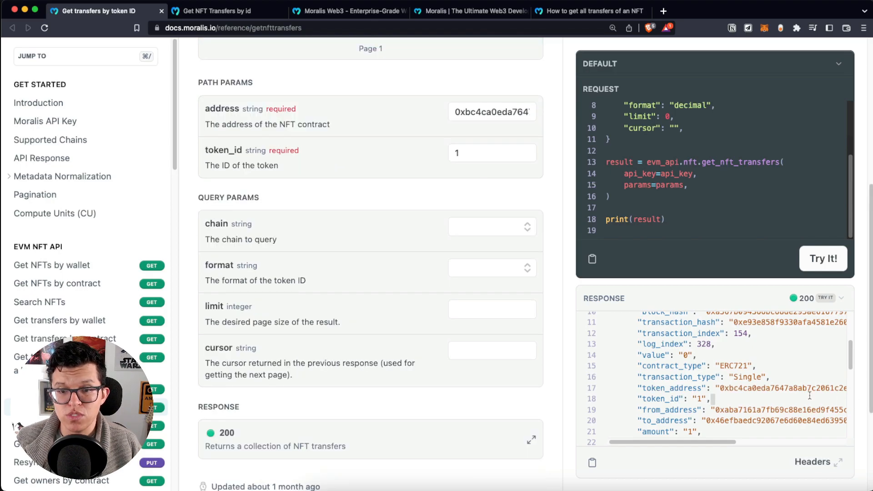
{"action": "scroll", "scroll_direction": "down", "scroll_amount": 3}
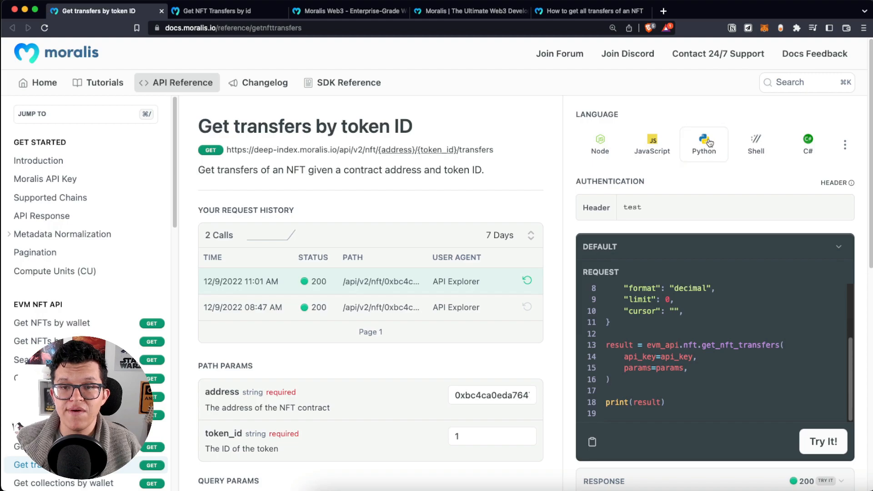
{"action": "mouse_move", "coordinate": [593, 442]}
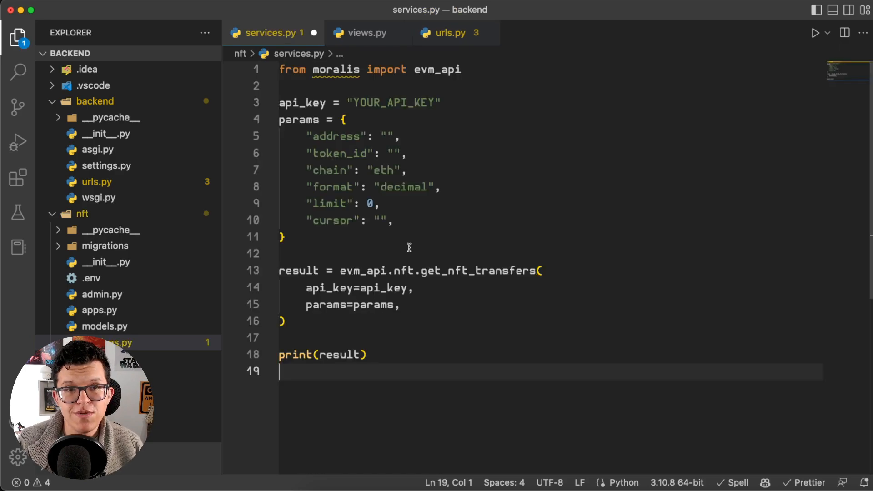
{"action": "mouse_move", "coordinate": [581, 315]}
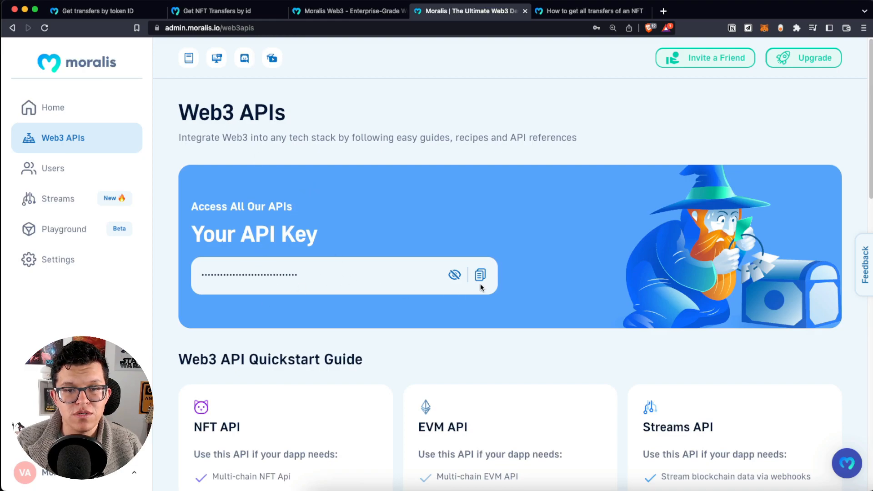
Copy the Web3 API key from the admin panel's Web3 APIs page
{"action": "left_click", "coordinate": [479, 275]}
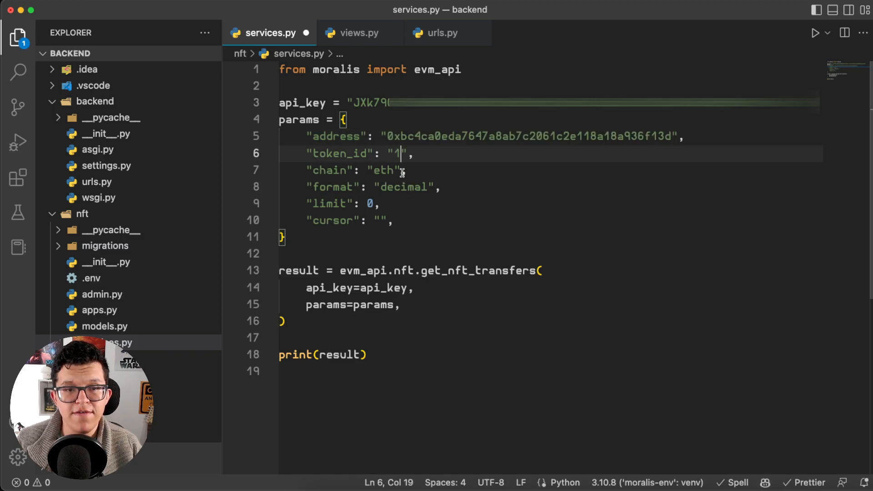
Change the services.py request limit to 10 and save the file
{"action": "left_click", "coordinate": [368, 203]}
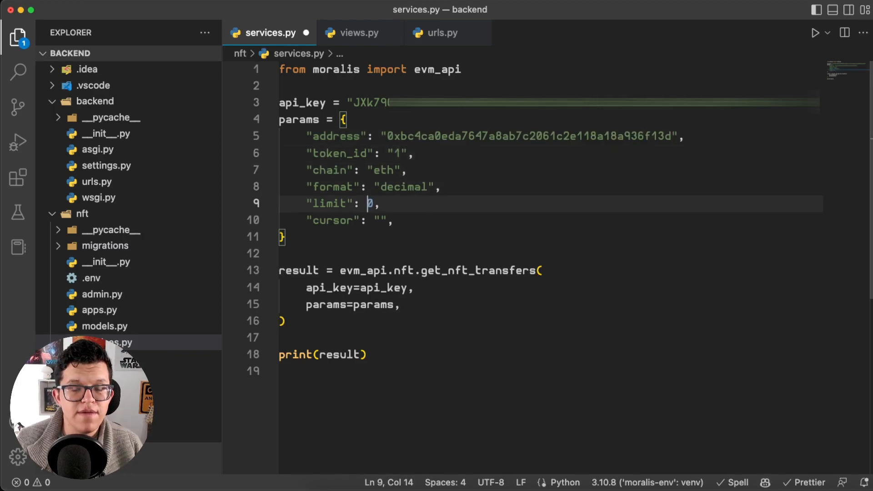
{"action": "type", "text": "1"}
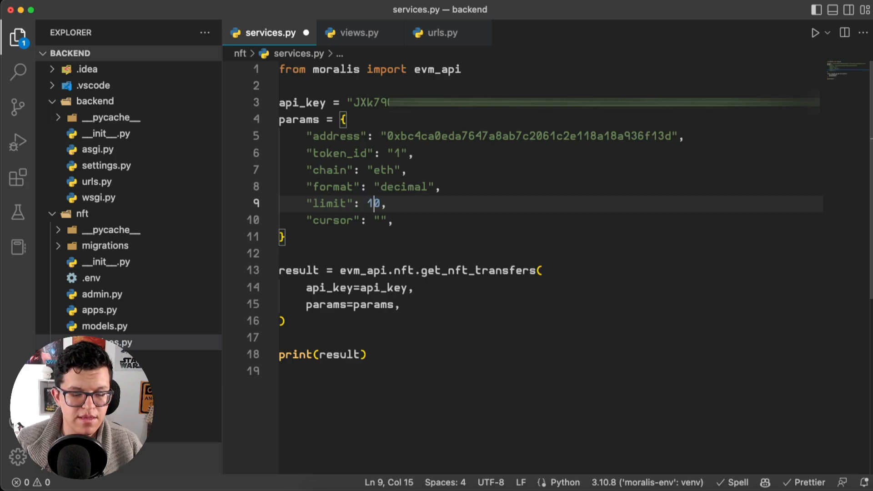
{"action": "key", "text": "cmd+s"}
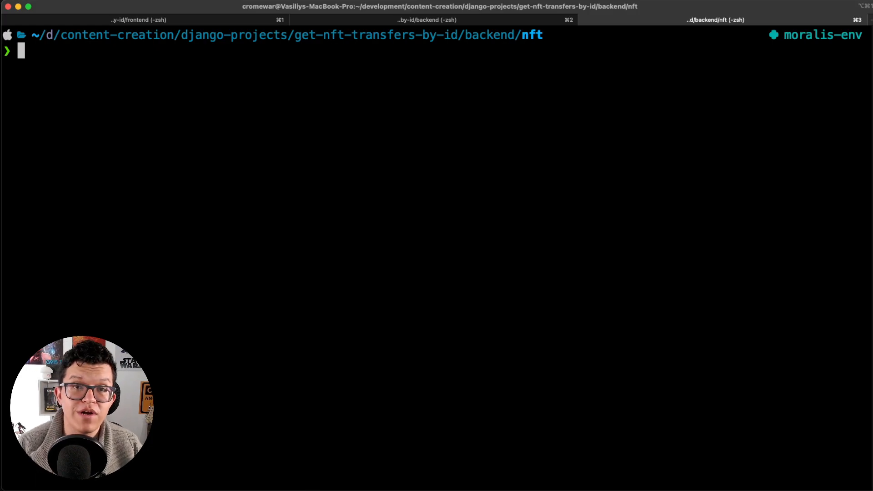
Run pip install moralis in the backend nft terminal, then begin typing a python command
{"action": "type", "text": "pip install moralis"}
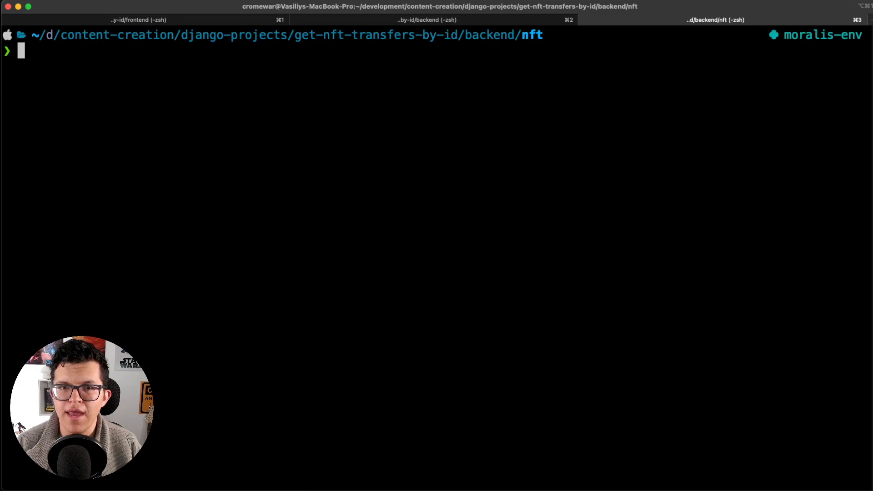
{"action": "type", "text": "pyt"}
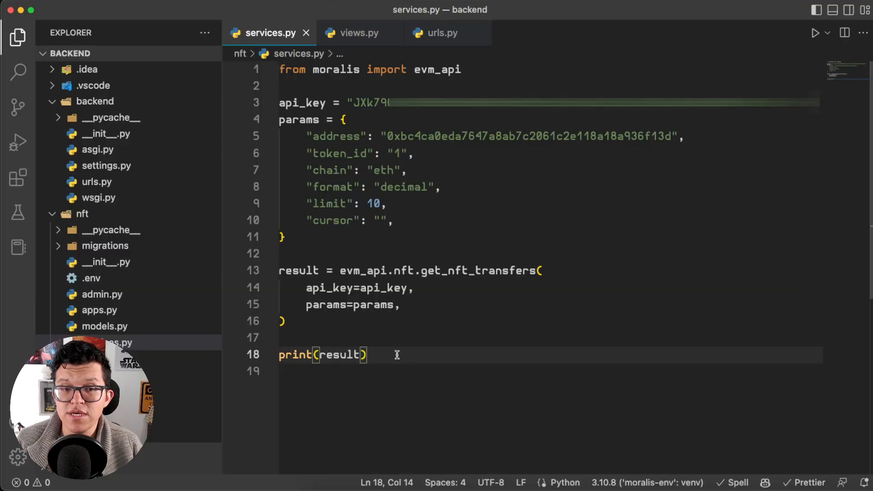
Select all of services.py, then clear the selection, leaving the file unchanged
{"action": "key", "text": "cmd+a"}
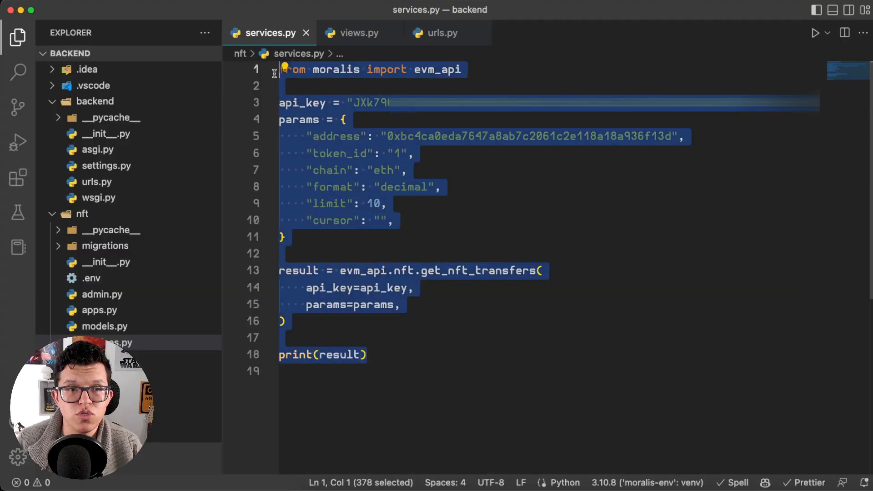
{"action": "left_click", "coordinate": [401, 305]}
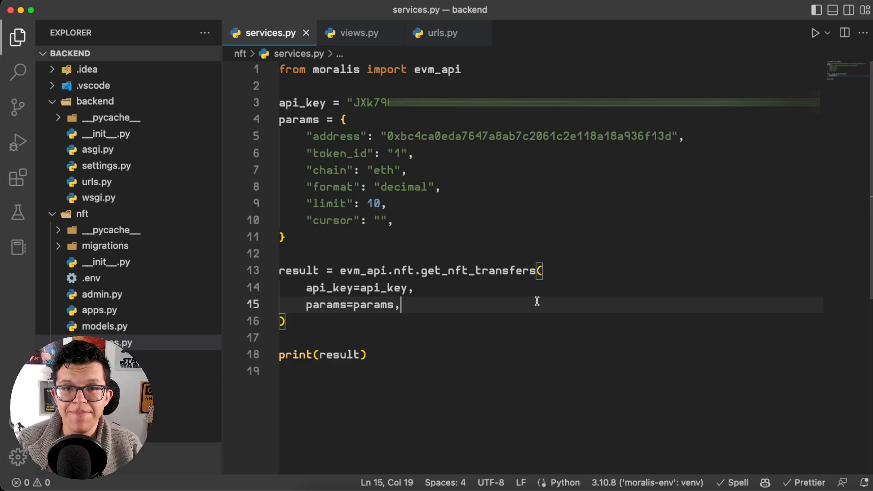
{"action": "mouse_move", "coordinate": [507, 296]}
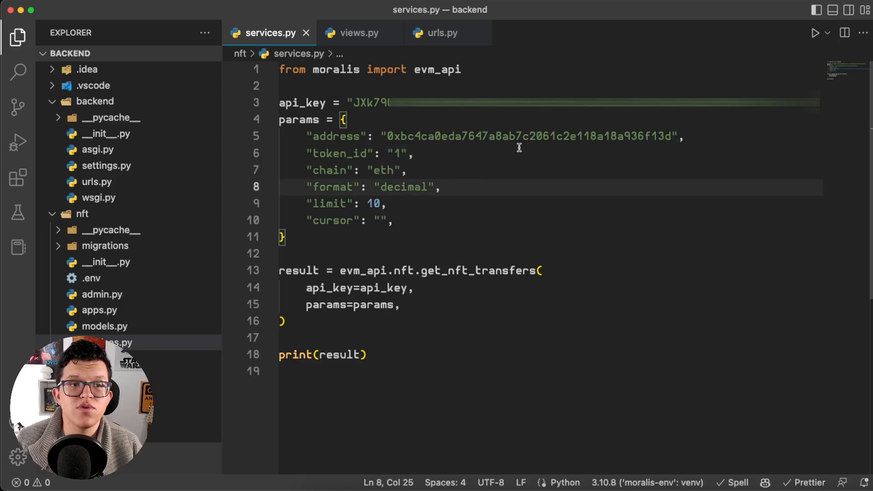
{"action": "mouse_move", "coordinate": [458, 174]}
{"action": "type", "text": "def get_transfers_by_id(chain, address, token_id):"}
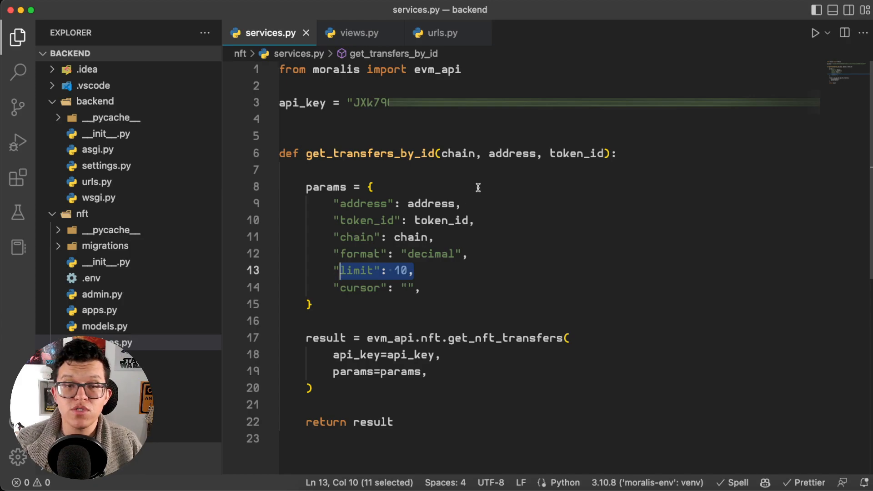
Replace the hardcoded api_key with load_dotenv() and os.getenv("MORALIS_API_KEY"), checking the .env tab
{"action": "left_click", "coordinate": [430, 271]}
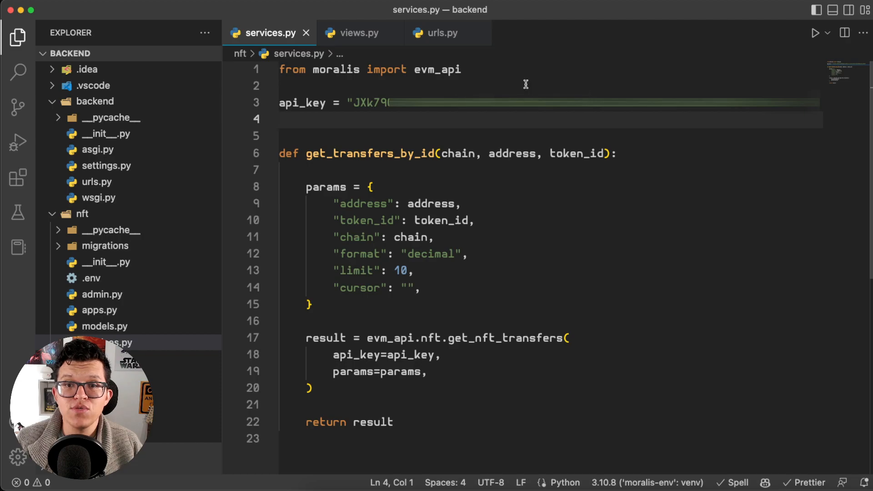
{"action": "mouse_move", "coordinate": [575, 125]}
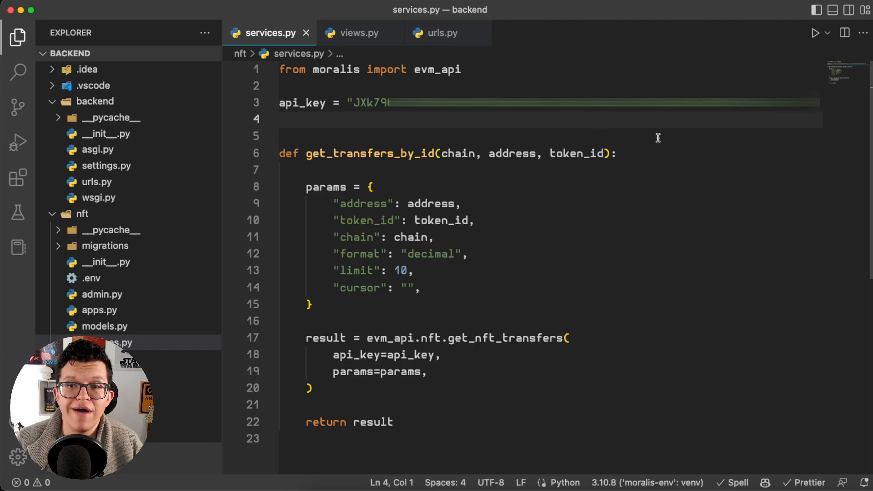
{"action": "left_click_drag", "start_coordinate": [392, 103], "coordinate": [819, 103]}
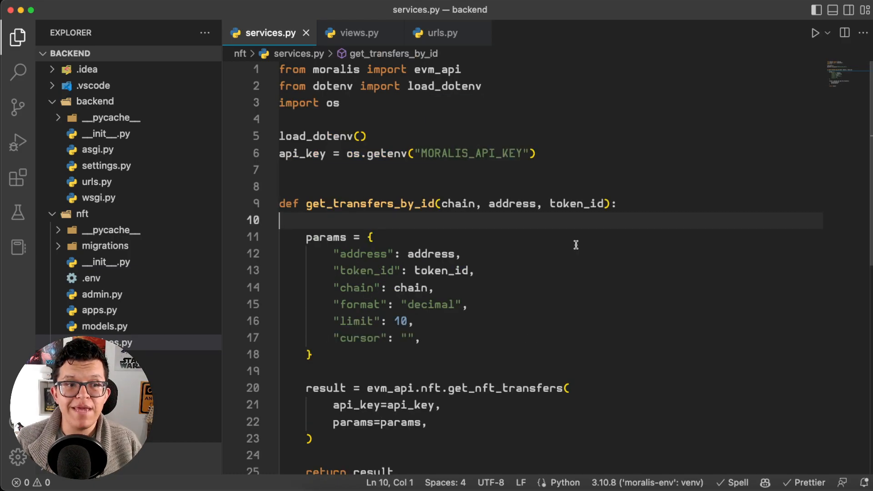
{"action": "mouse_move", "coordinate": [150, 278]}
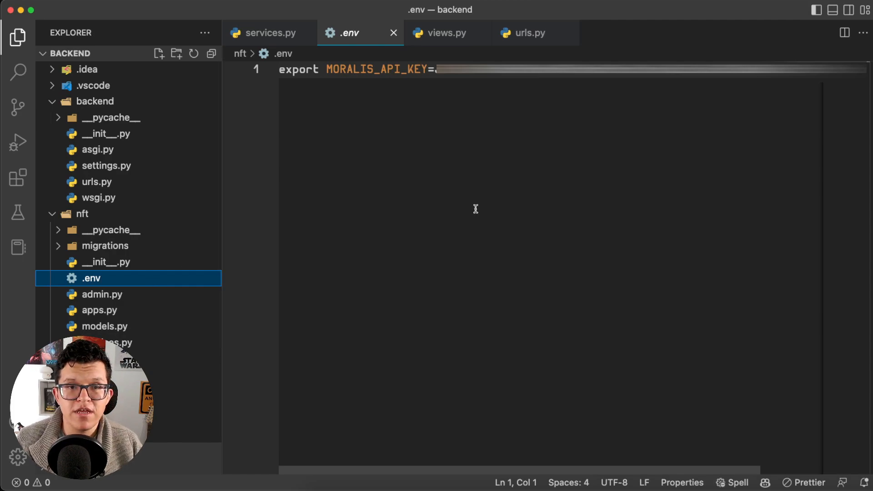
{"action": "mouse_move", "coordinate": [480, 183]}
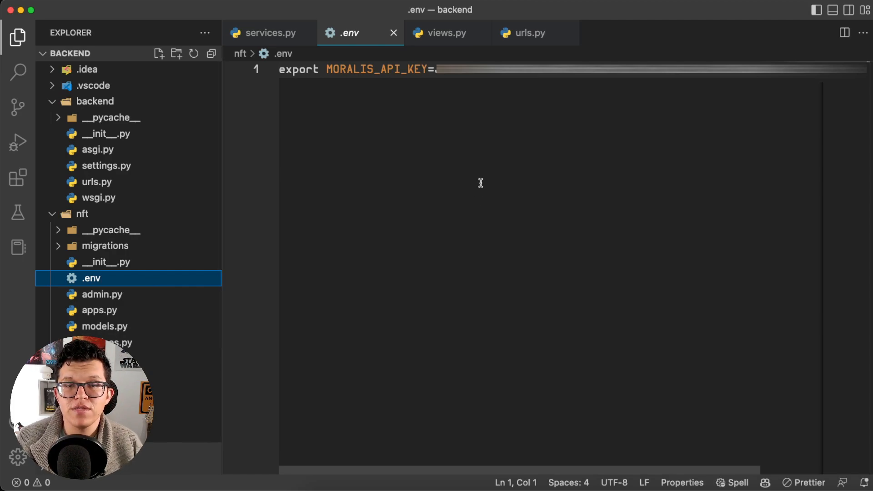
{"action": "left_click", "coordinate": [271, 32]}
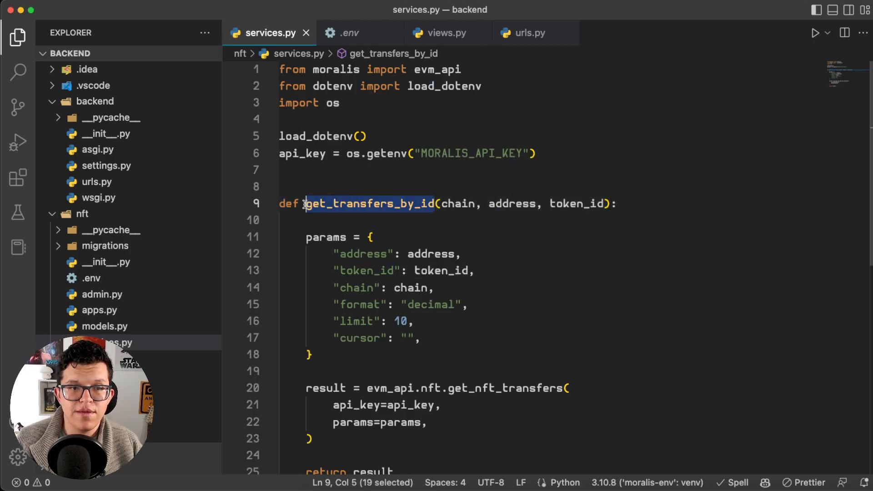
In views.py, import get_transfers_by_id, read chain, address, token_id from GET, and call it
{"action": "left_click", "coordinate": [446, 33]}
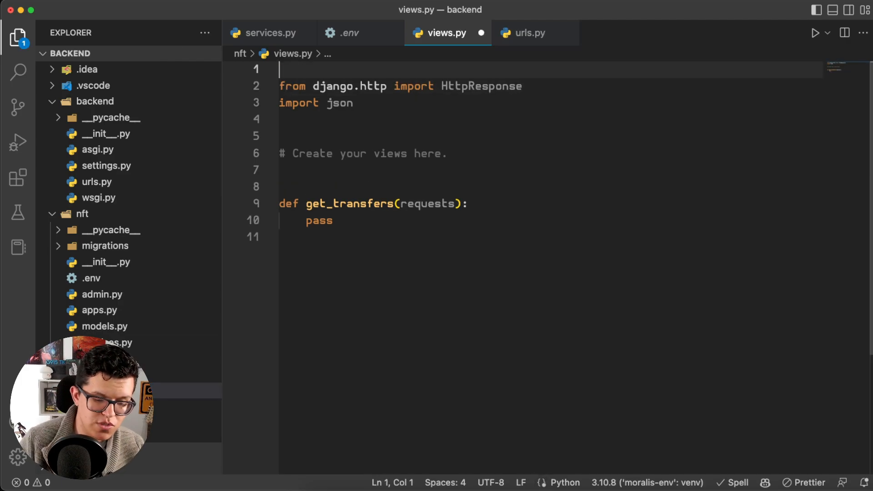
{"action": "type", "text": "from .services import get_transfers_by_id"}
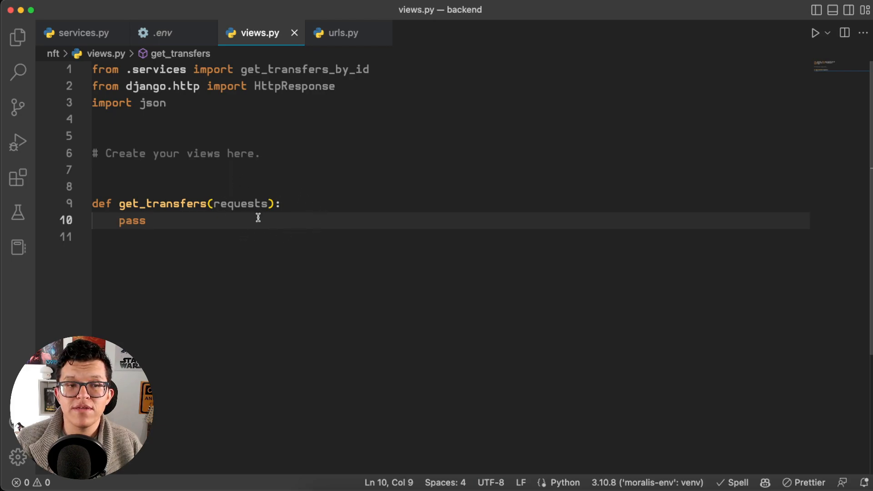
{"action": "double_click", "coordinate": [222, 203]}
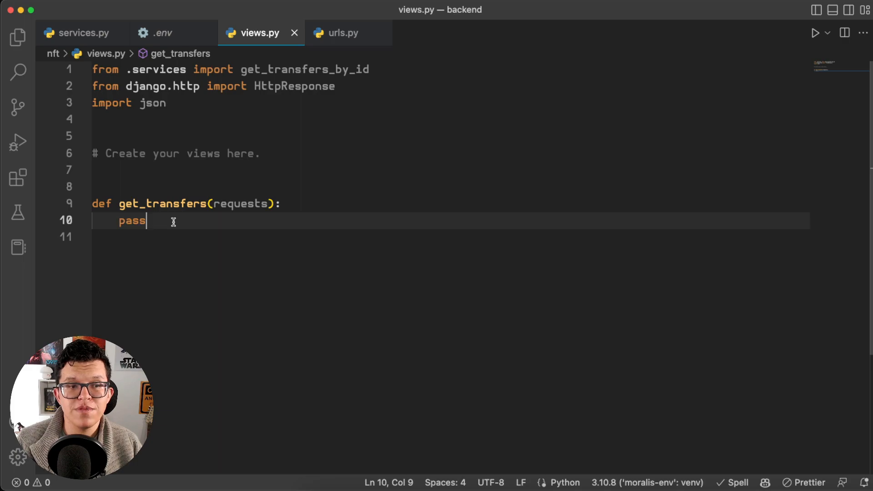
{"action": "type", "text": "chain = requests.GET.get(\"chain\")"}
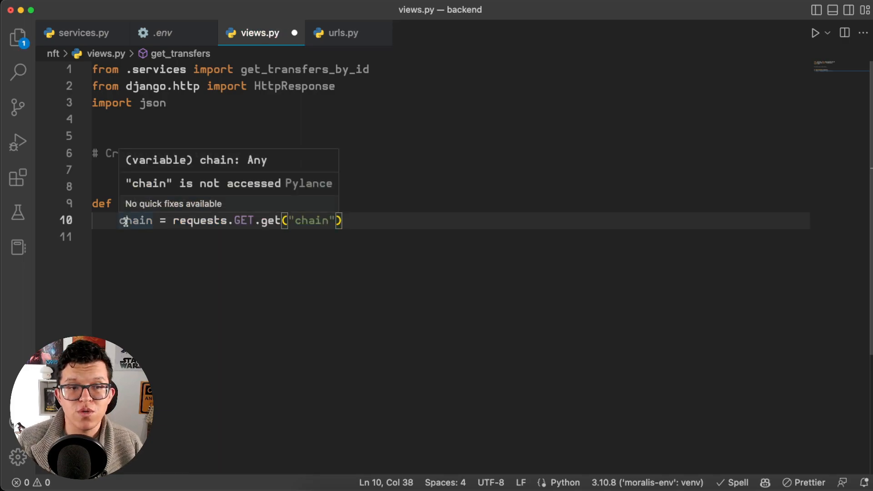
{"action": "type", "text": "addre"}
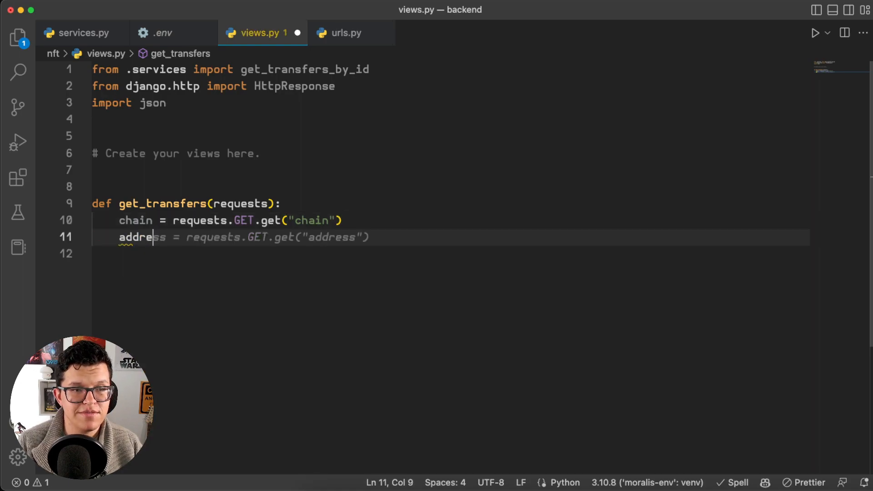
{"action": "type", "text": "token_id = requests.GET.get(\"token_id\")"}
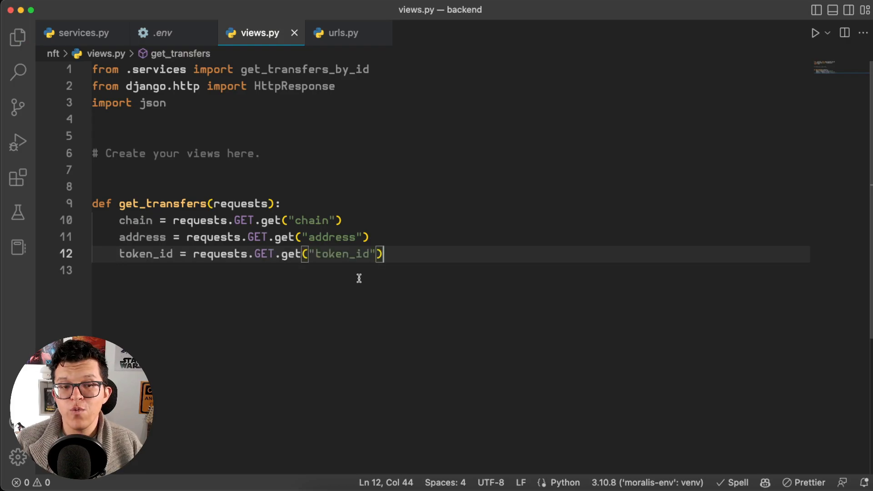
{"action": "type", "text": "result = get_transfers_by_id(chain, address, token_id)"}
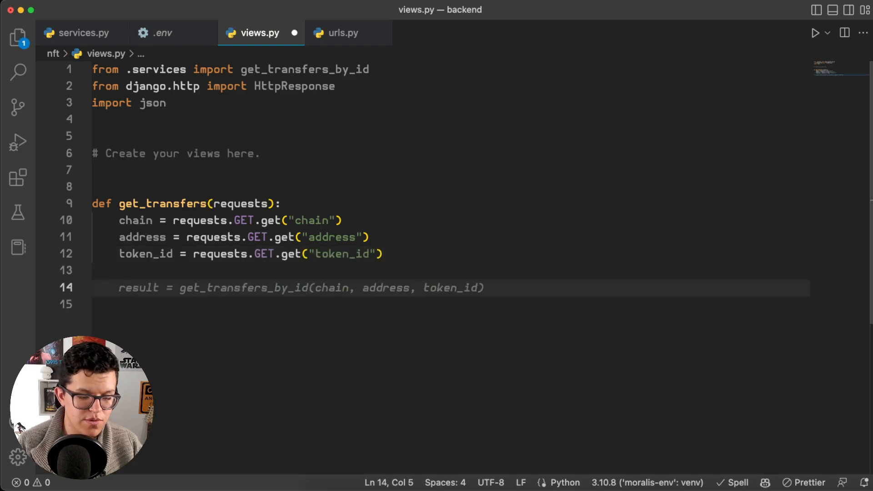
Return the JSON-dumped transfers as an HttpResponse with content_type "application/json"
{"action": "type", "text": "nft_transfer"}
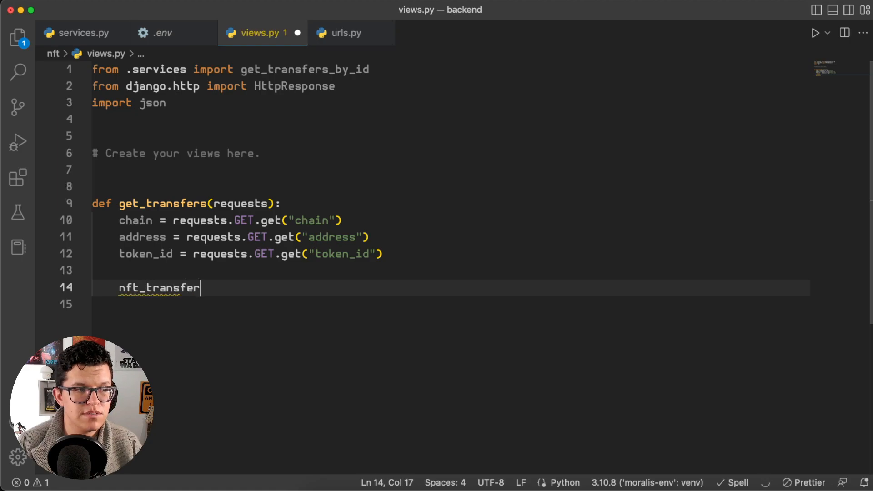
{"action": "type", "text": "s = get_transfers_by_id("}
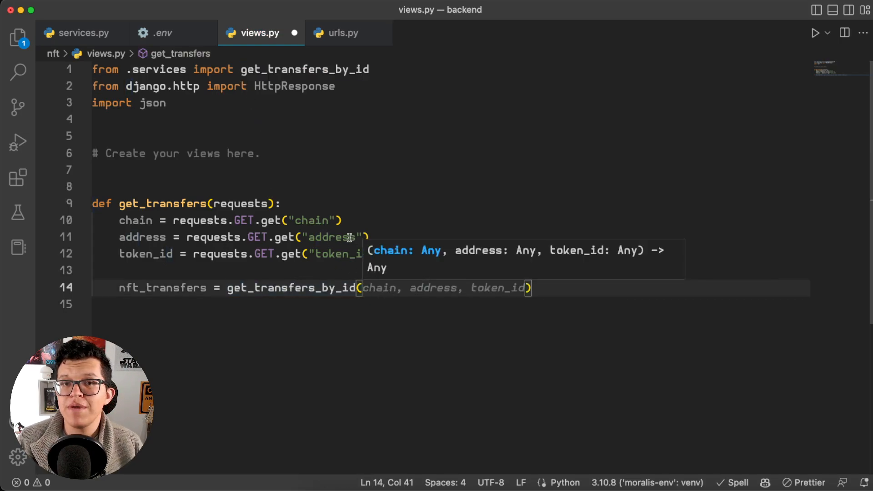
{"action": "mouse_move", "coordinate": [399, 308]}
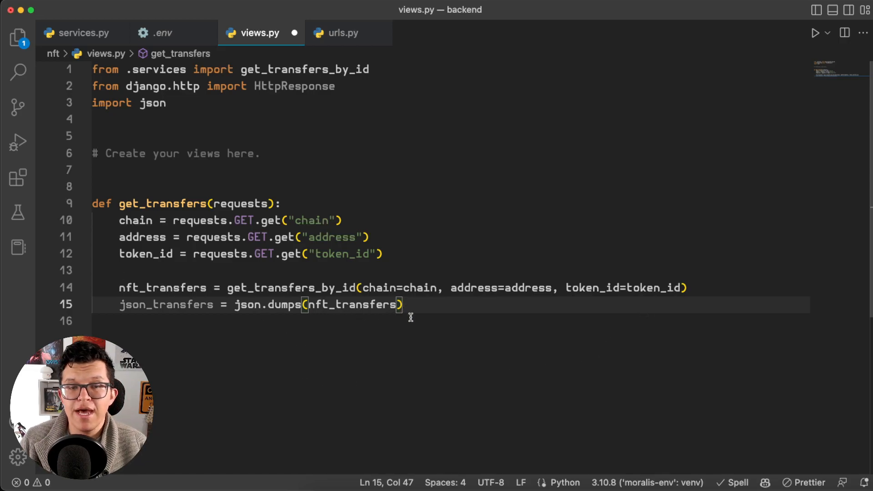
{"action": "key", "text": "enter"}
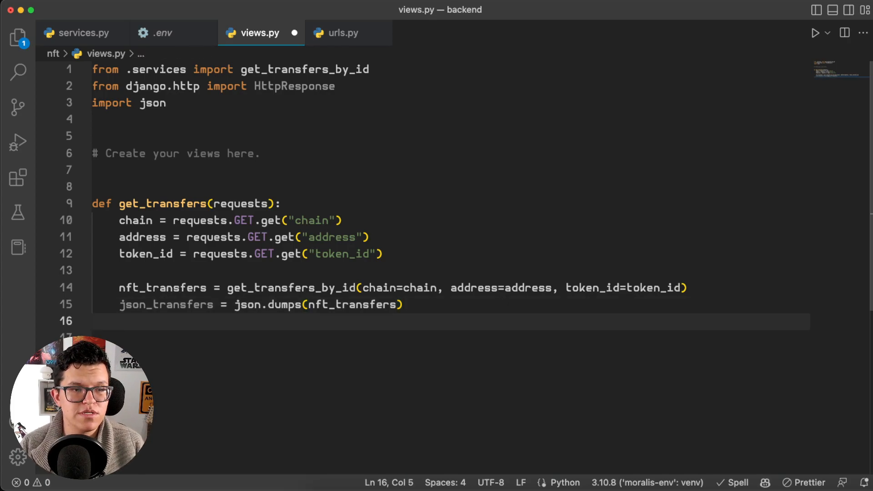
{"action": "type", "text": "return HttpResponse("}
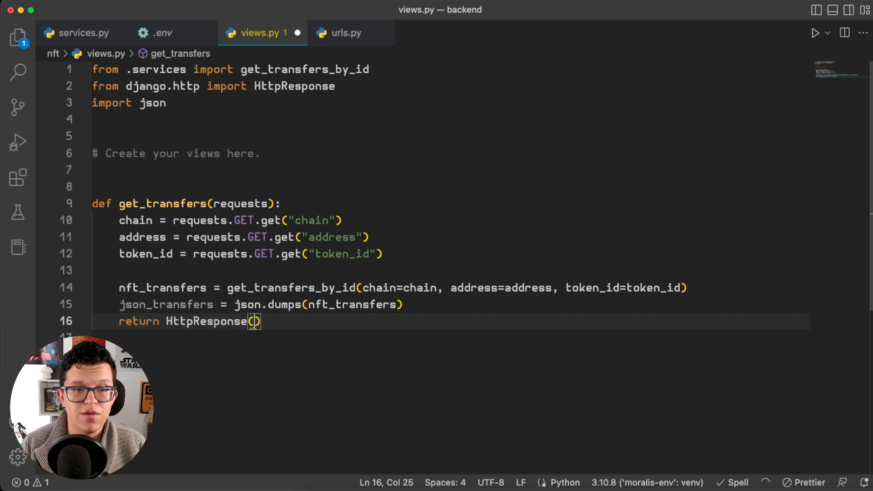
{"action": "type", "text": "json_transfers, content_type=\"application/json\""}
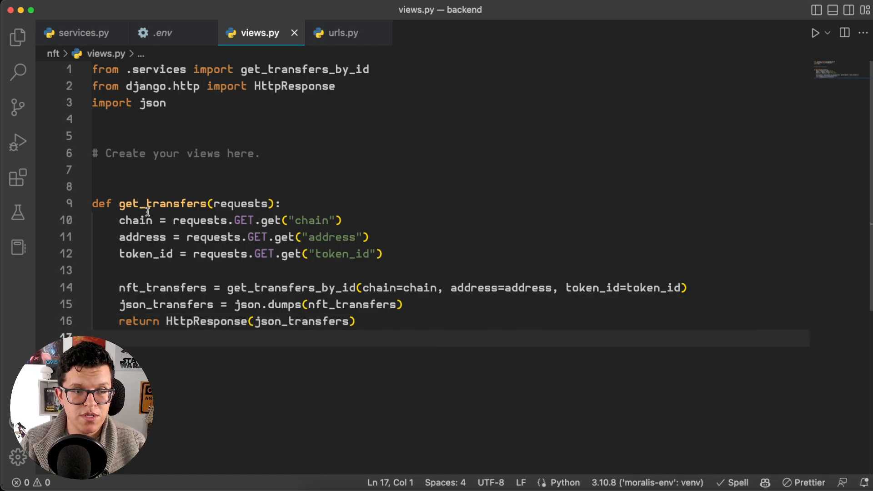
{"action": "double_click", "coordinate": [164, 203]}
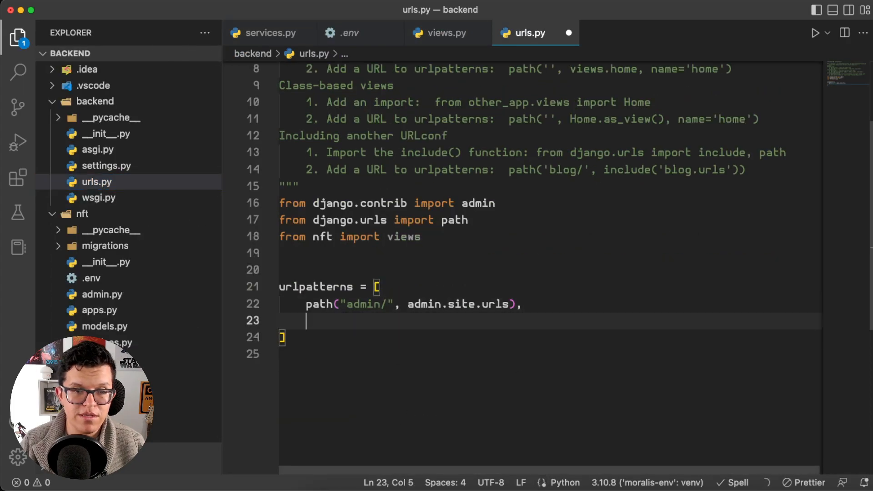
Add path("get_transfers/", views.get_transfers, name="get_transfers") to urlpatterns, then recheck views.py's GET parameters
{"action": "type", "text": "path(\"get_transfers/\", views.get_transfers, ),"}
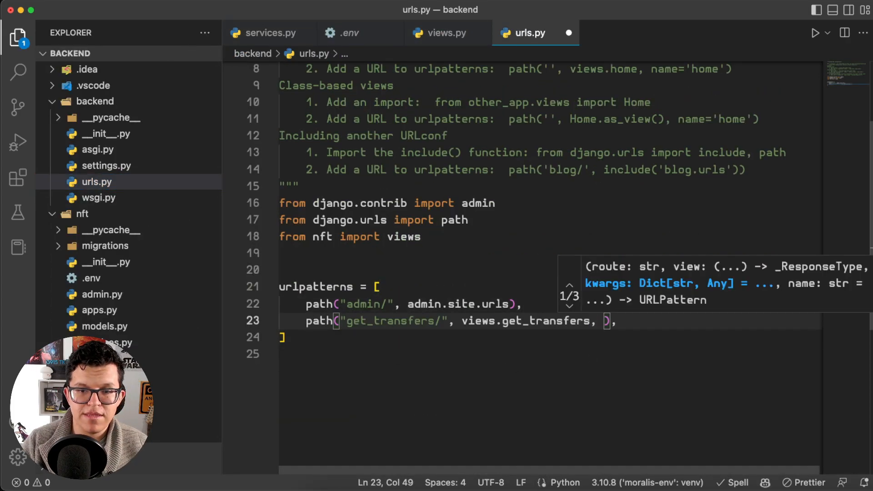
{"action": "type", "text": "name="}
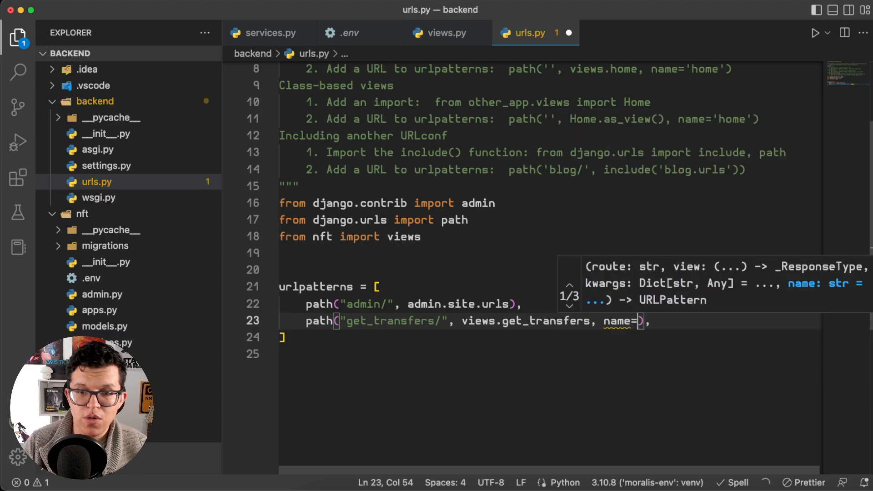
{"action": "type", "text": "\"get_transfers\""}
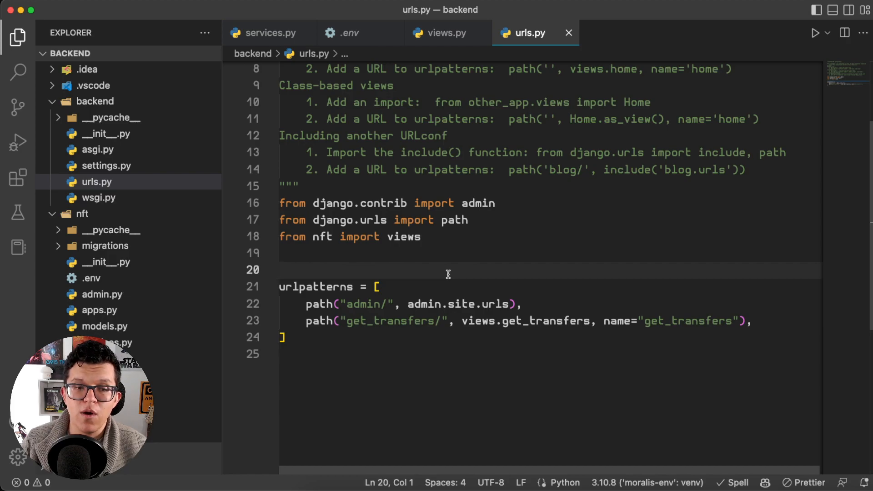
{"action": "double_click", "coordinate": [371, 321]}
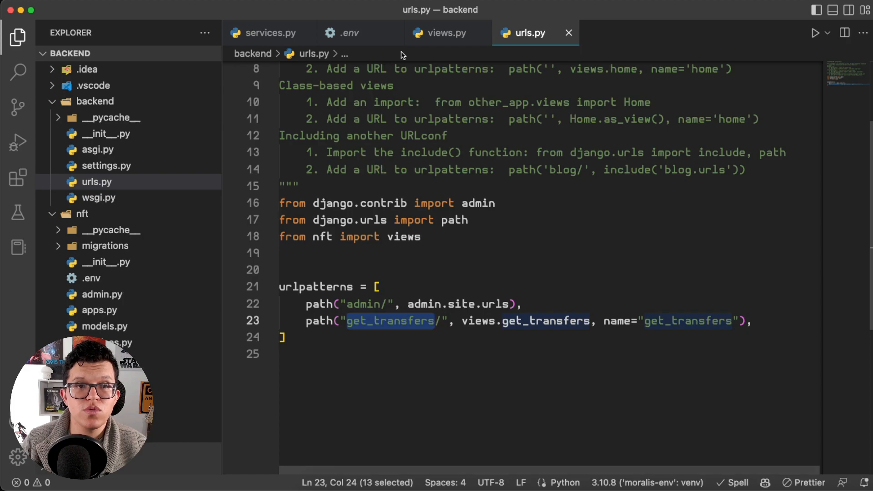
{"action": "left_click", "coordinate": [446, 33]}
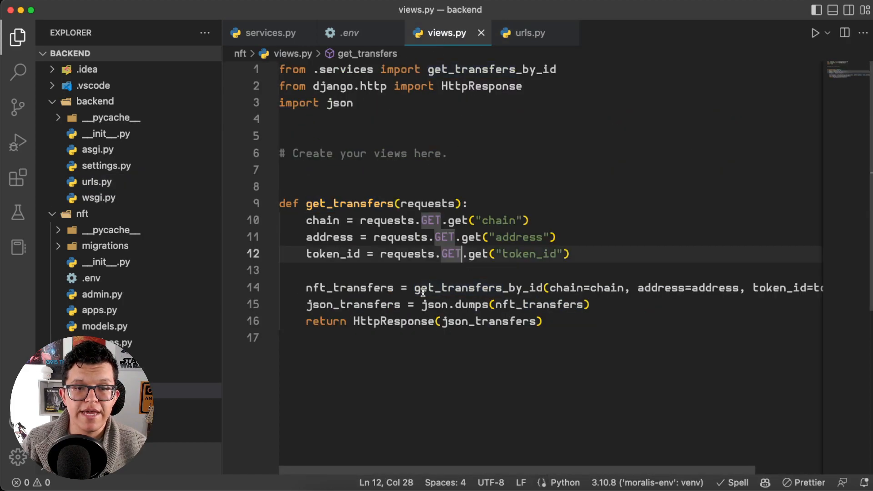
{"action": "double_click", "coordinate": [478, 288]}
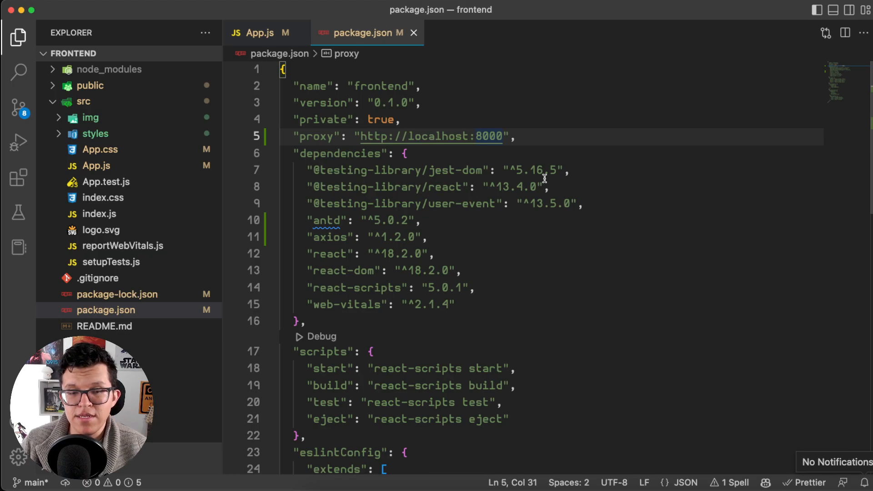
{"action": "mouse_move", "coordinate": [431, 240]}
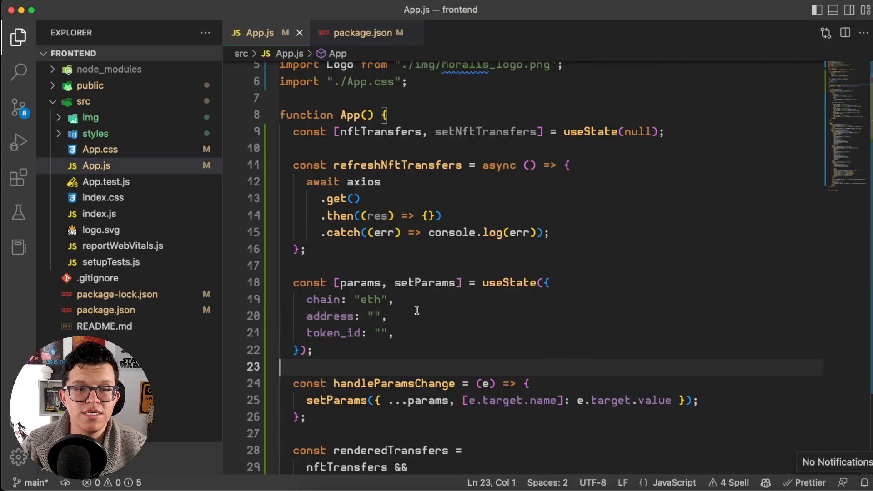
In App.js, pass a `/get_transfers?chain=…&address=…&token_id=…` URL to axios.get and console.log(res.data)
{"action": "double_click", "coordinate": [359, 283]}
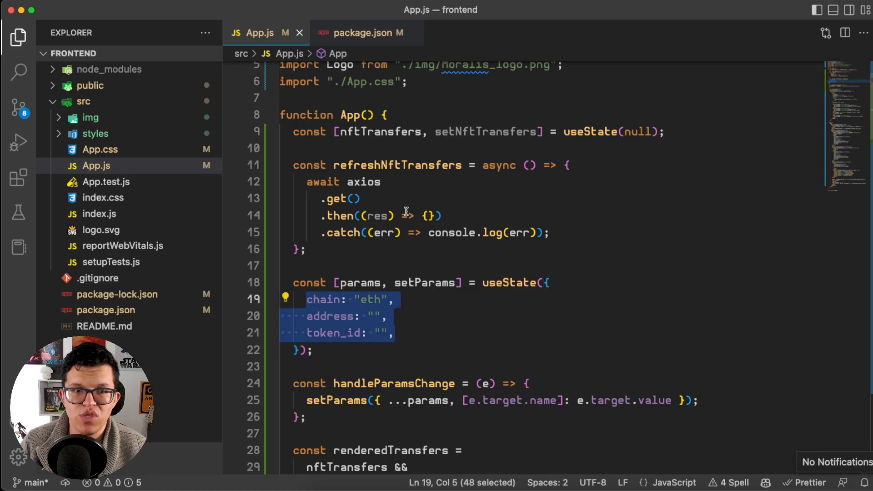
{"action": "left_click", "coordinate": [352, 199]}
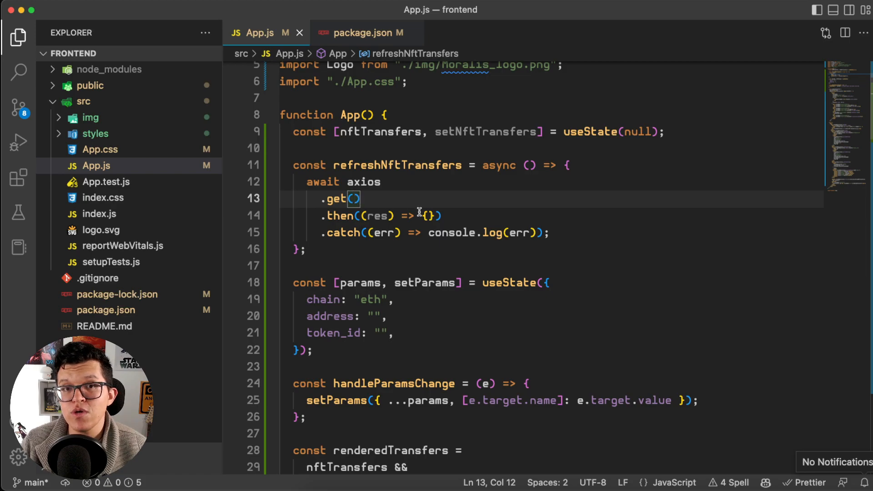
{"action": "double_click", "coordinate": [363, 181]}
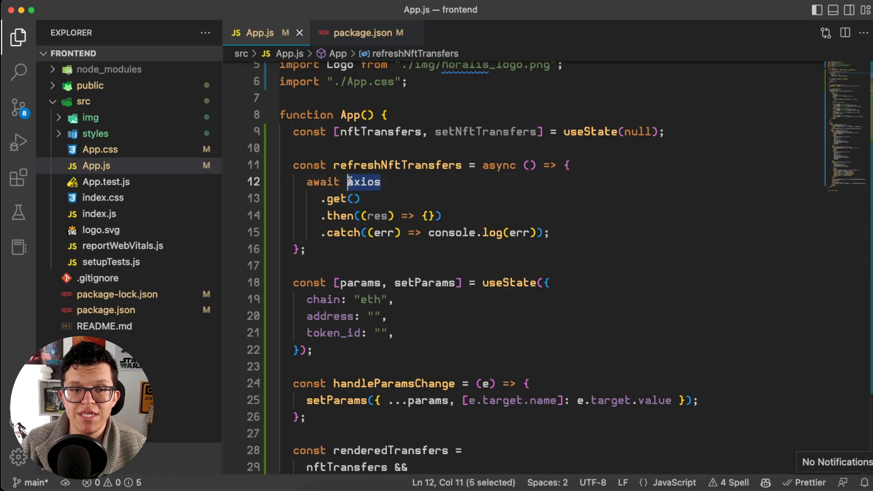
{"action": "type", "text": "`"}
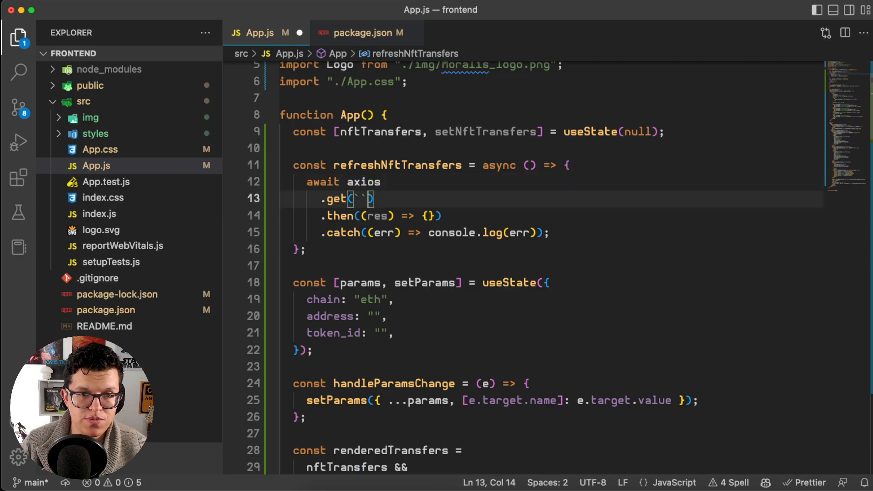
{"action": "type", "text": "/get_transfers?chain=${params.chain}&address=${params.address}&token_id=${params.token_id"}
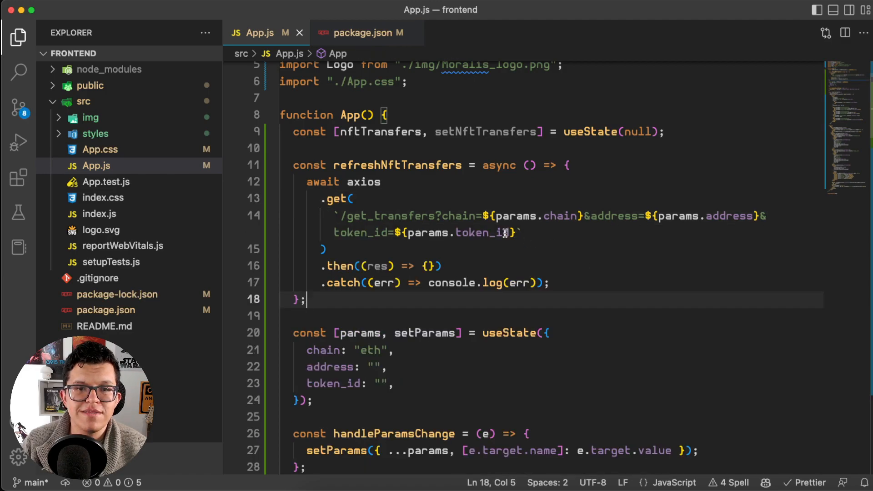
{"action": "mouse_move", "coordinate": [415, 239]}
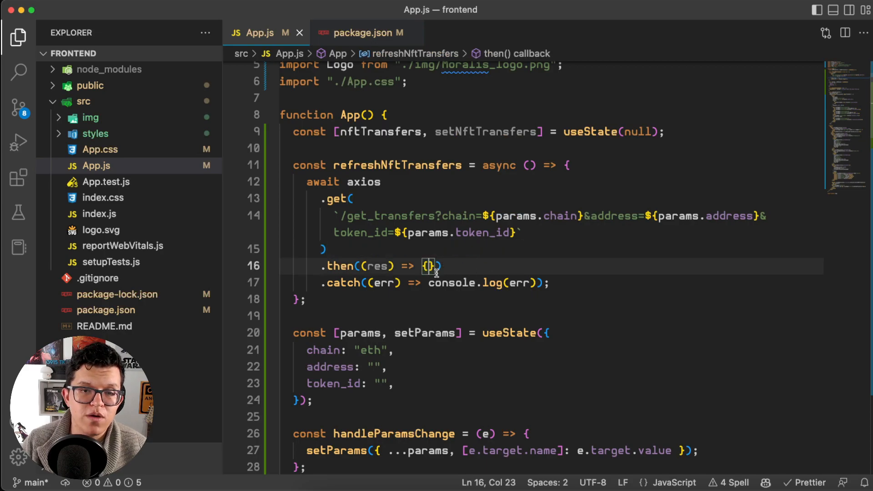
{"action": "type", "text": "console."}
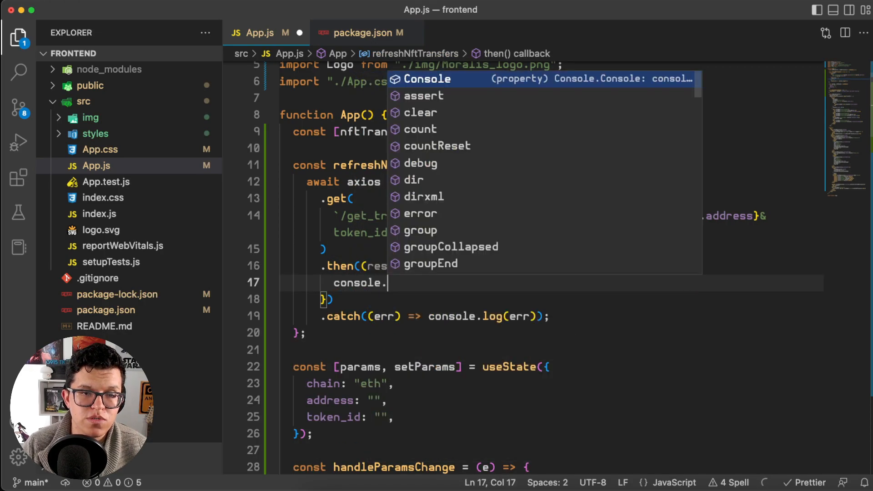
{"action": "type", "text": "log(res.data"}
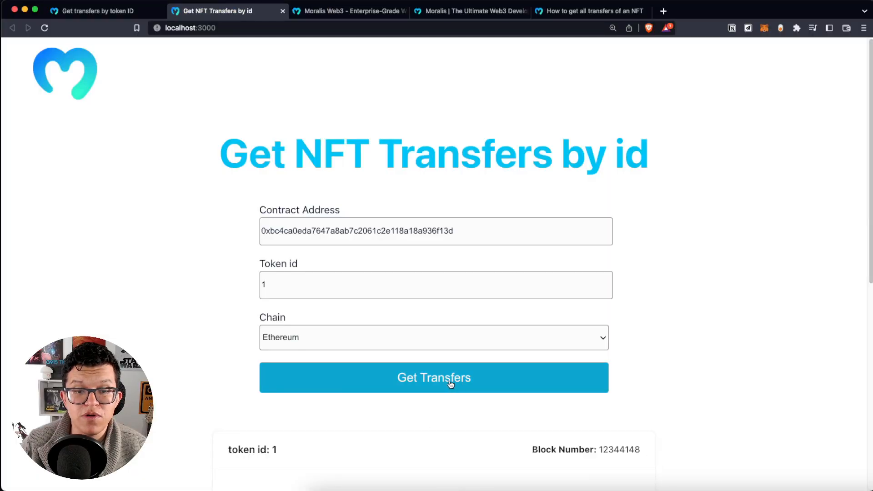
Open the developer console and request transfers for token id 1
{"action": "key", "text": "F12"}
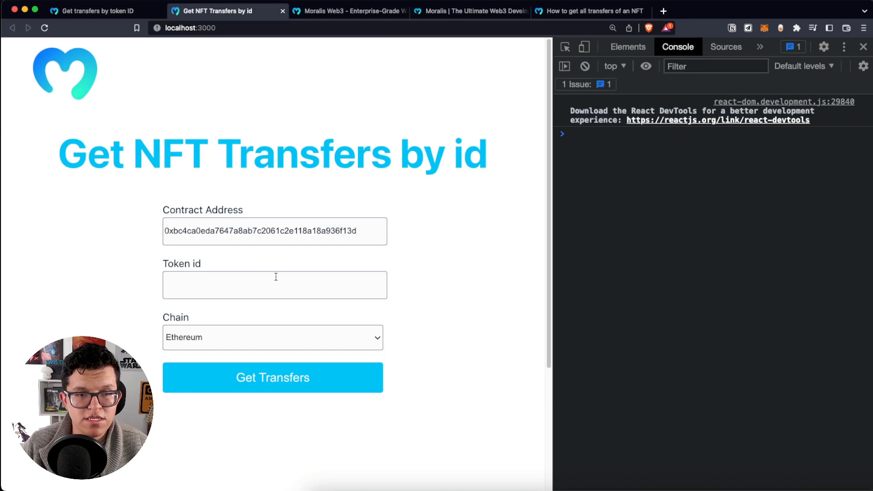
{"action": "type", "text": "1"}
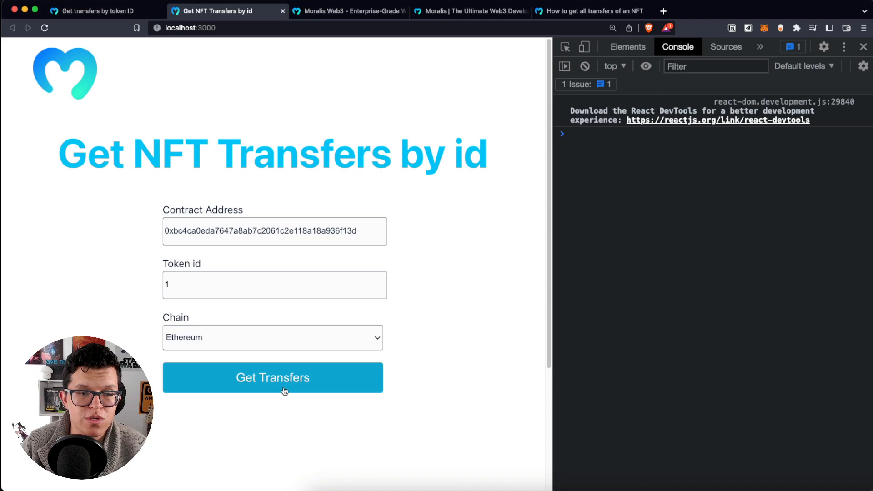
{"action": "left_click", "coordinate": [272, 377]}
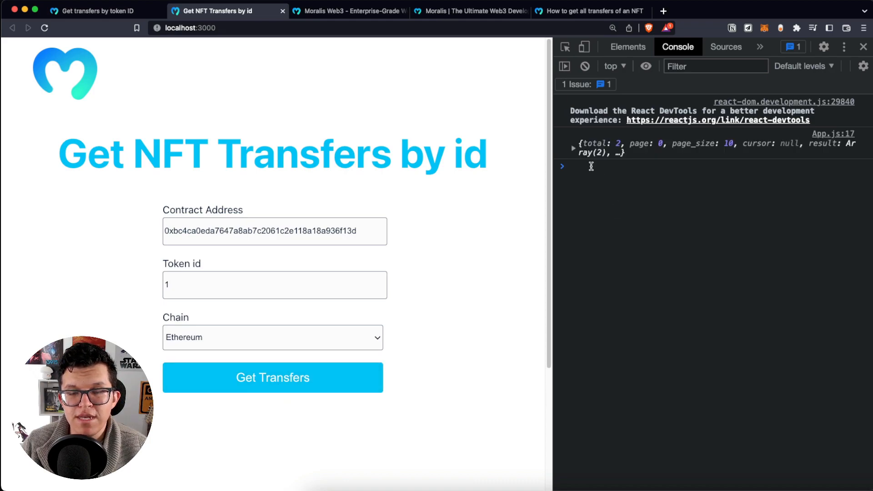
Expand the logged response, its result array and the first of two transfer records
{"action": "left_click", "coordinate": [573, 148]}
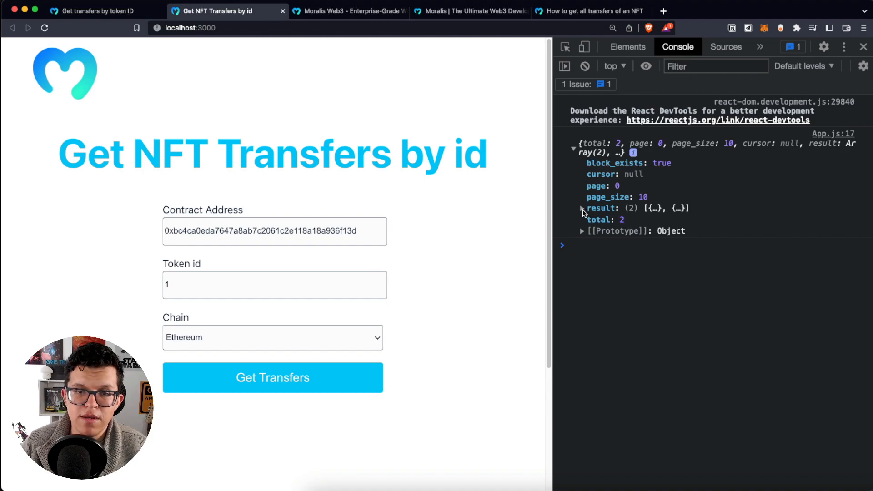
{"action": "left_click", "coordinate": [582, 208]}
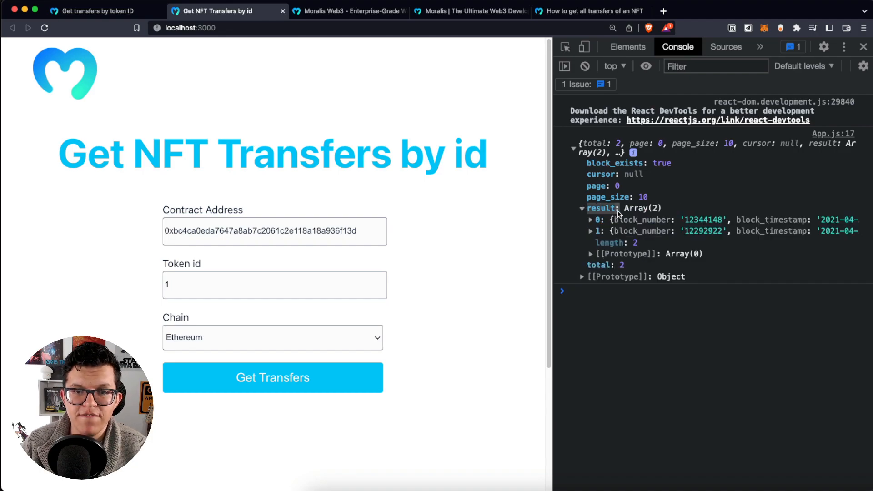
{"action": "left_click", "coordinate": [591, 219]}
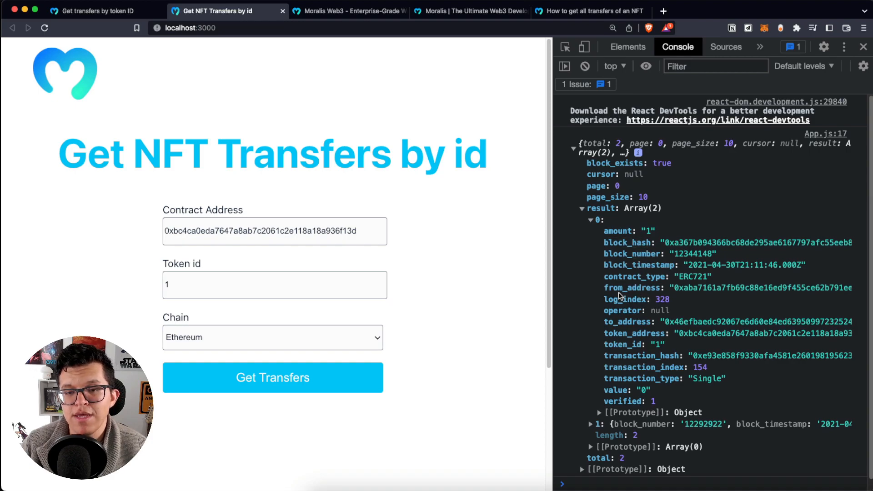
{"action": "mouse_move", "coordinate": [624, 322]}
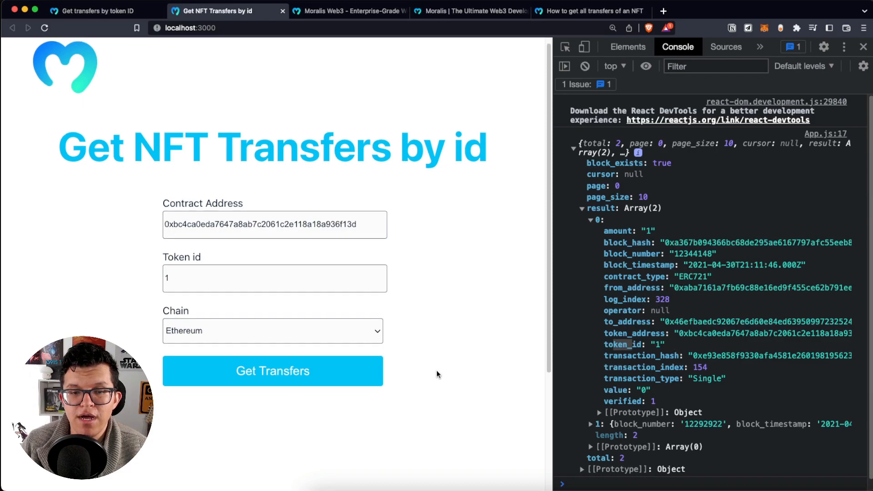
{"action": "scroll", "scroll_direction": "down", "scroll_amount": 3}
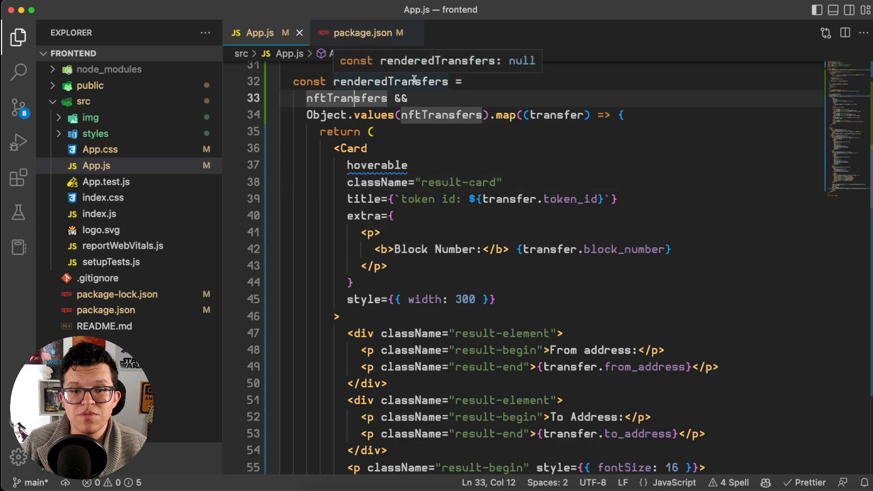
Review the renderedTransfers card markup and begin replacing console.log(res.data) with setNftTransfers
{"action": "left_click", "coordinate": [339, 317]}
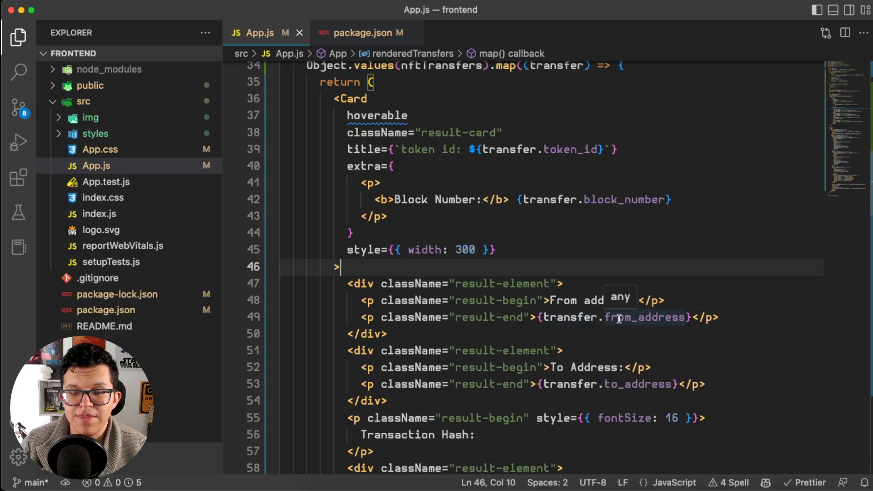
{"action": "scroll", "scroll_direction": "down", "scroll_amount": 3}
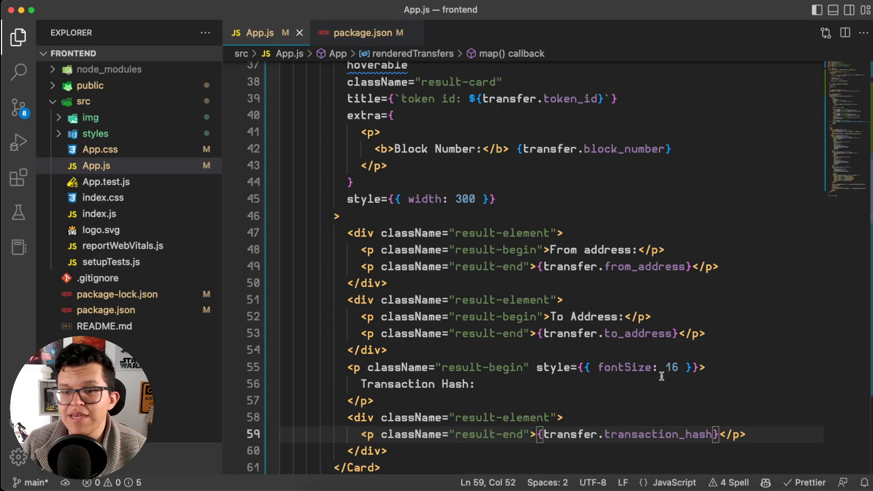
{"action": "scroll", "scroll_direction": "down", "scroll_amount": 3}
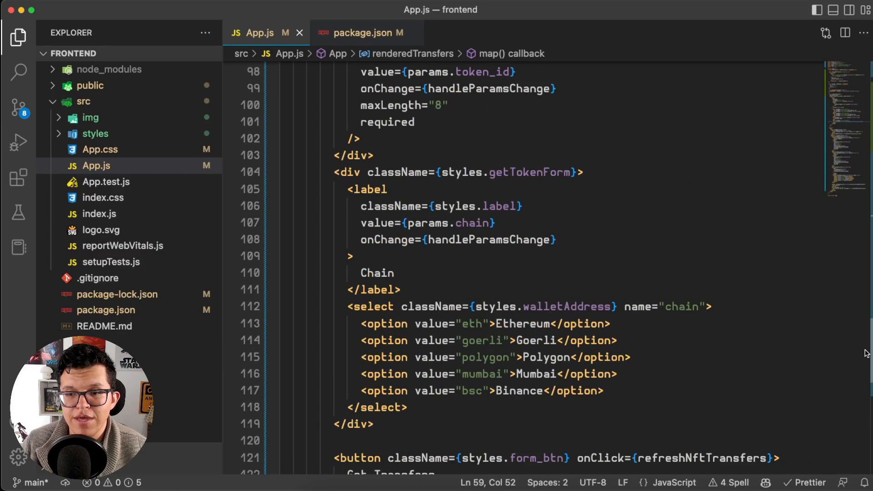
{"action": "scroll", "scroll_direction": "up", "scroll_amount": 3}
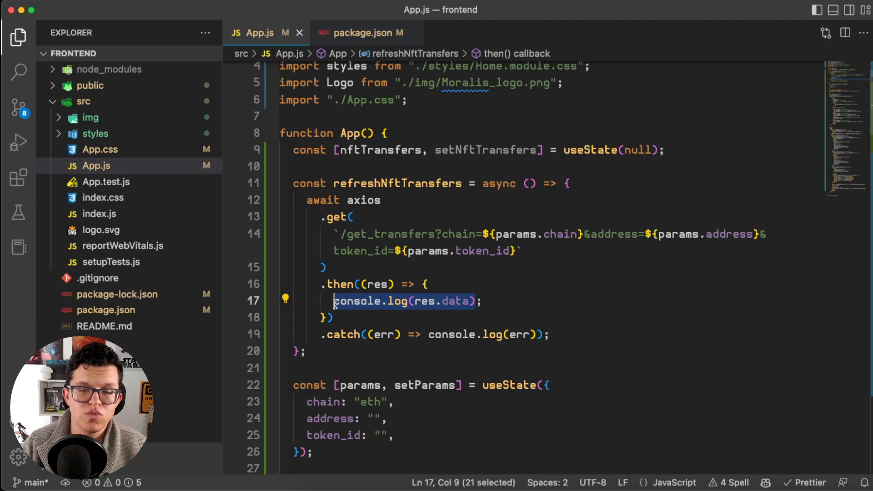
{"action": "type", "text": "setN"}
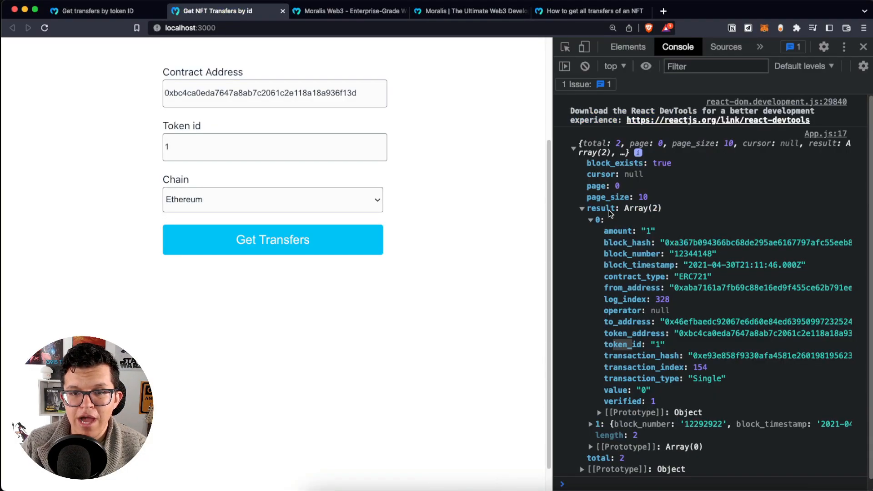
Close DevTools, fetch token 1 transfers, and scroll through cards for blocks 12344148 and 12292922
{"action": "left_click", "coordinate": [581, 208]}
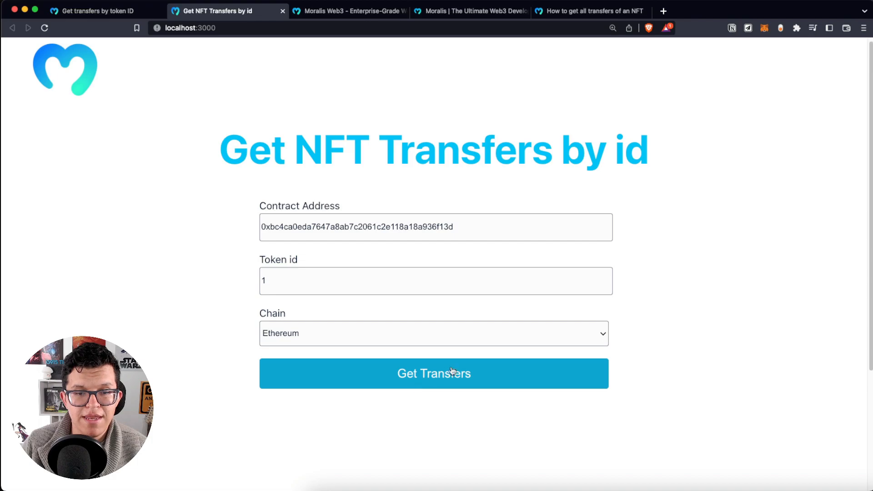
{"action": "left_click", "coordinate": [434, 373]}
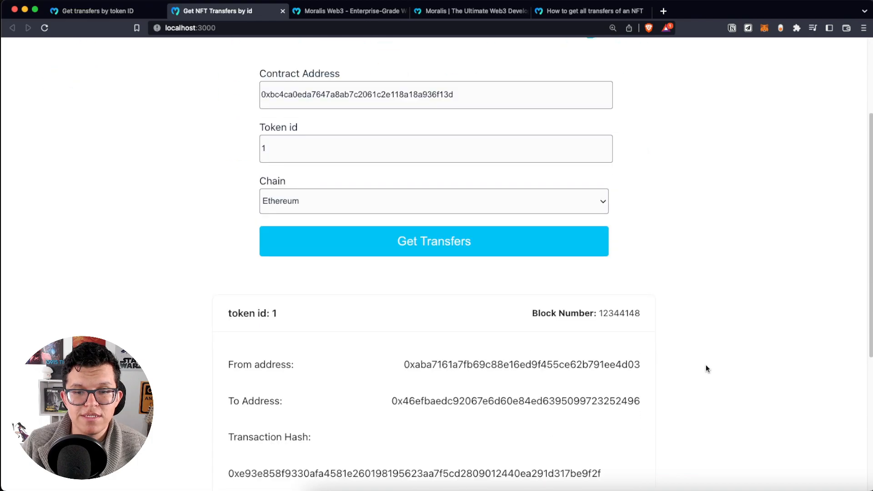
{"action": "scroll", "scroll_direction": "down", "scroll_amount": 3}
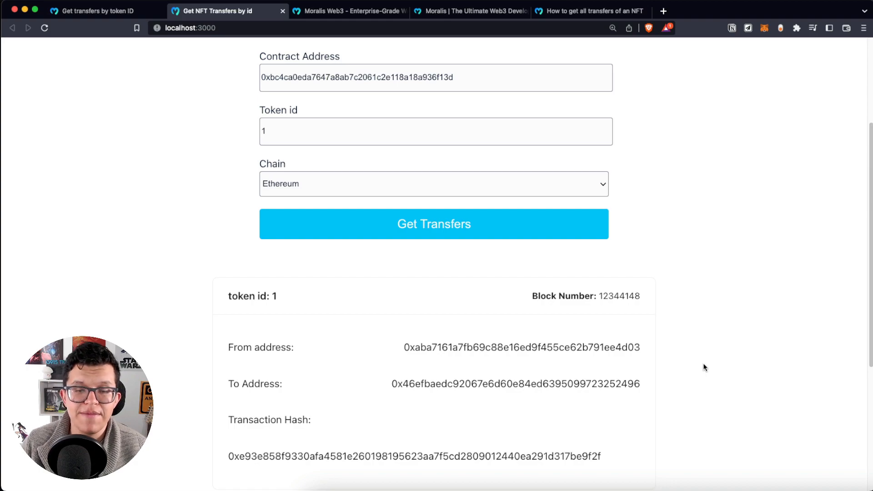
{"action": "scroll", "scroll_direction": "down", "scroll_amount": 3}
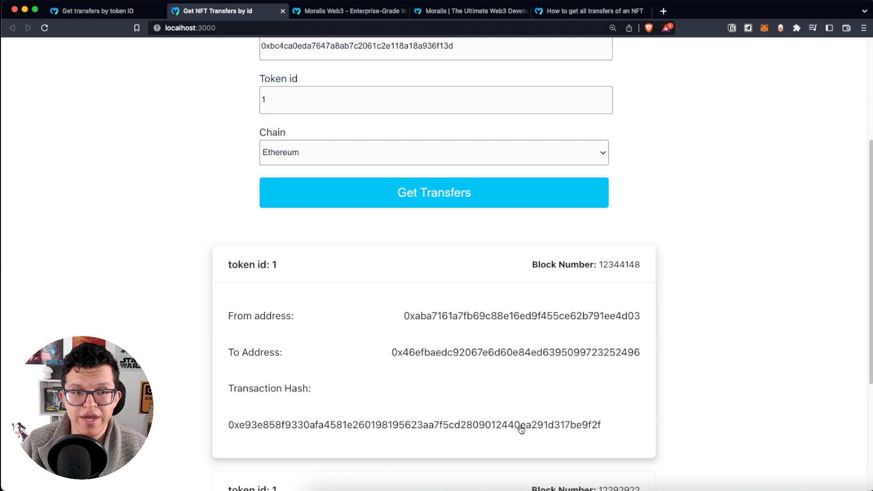
{"action": "scroll", "scroll_direction": "down", "scroll_amount": 3}
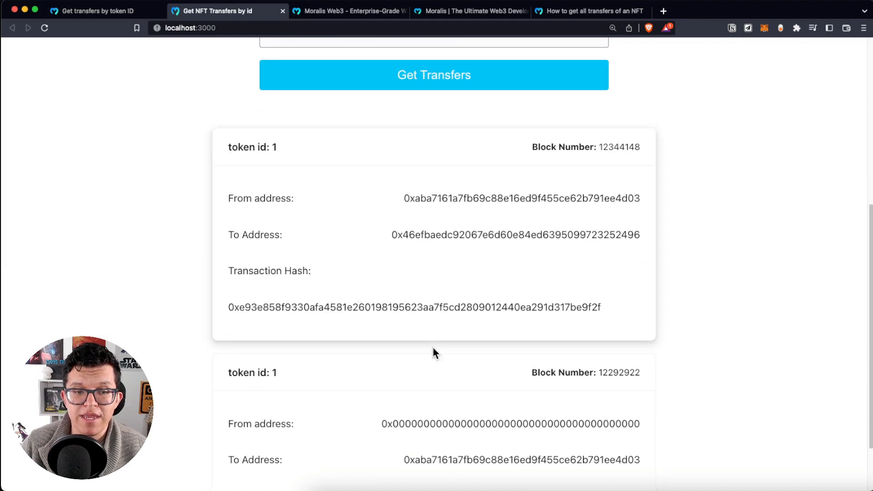
{"action": "mouse_move", "coordinate": [601, 400]}
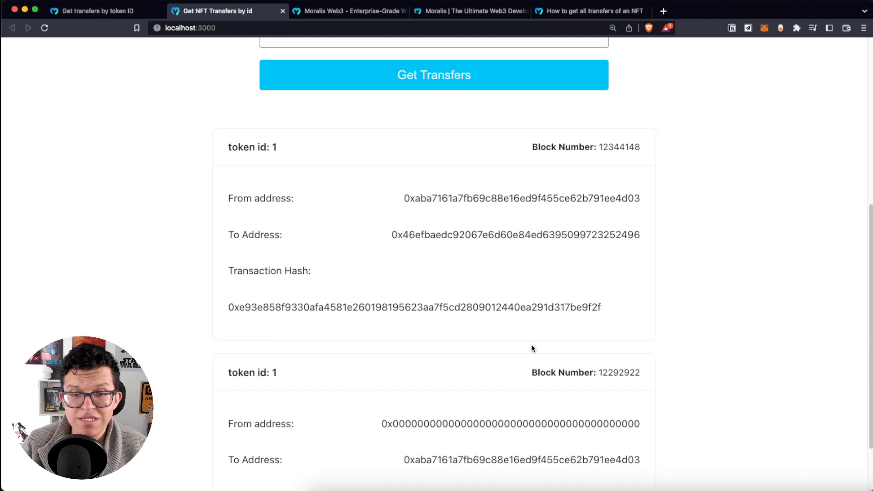
{"action": "mouse_move", "coordinate": [549, 348]}
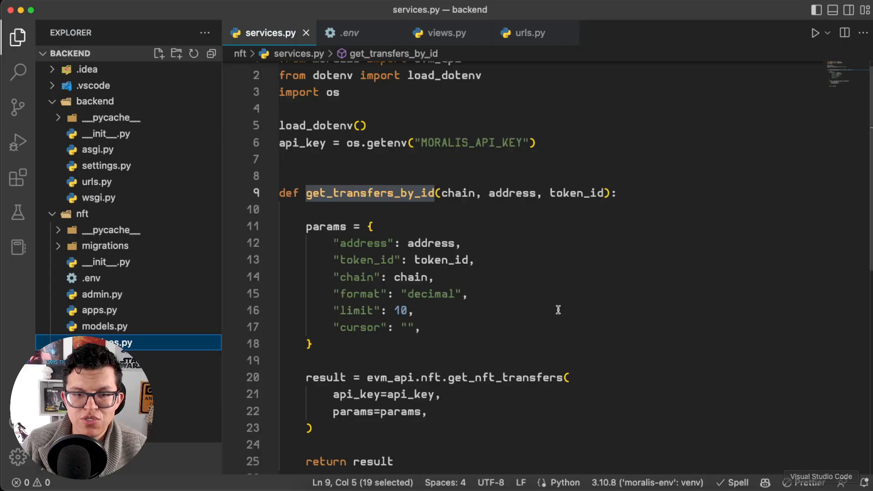
{"action": "scroll", "scroll_direction": "down", "scroll_amount": 3}
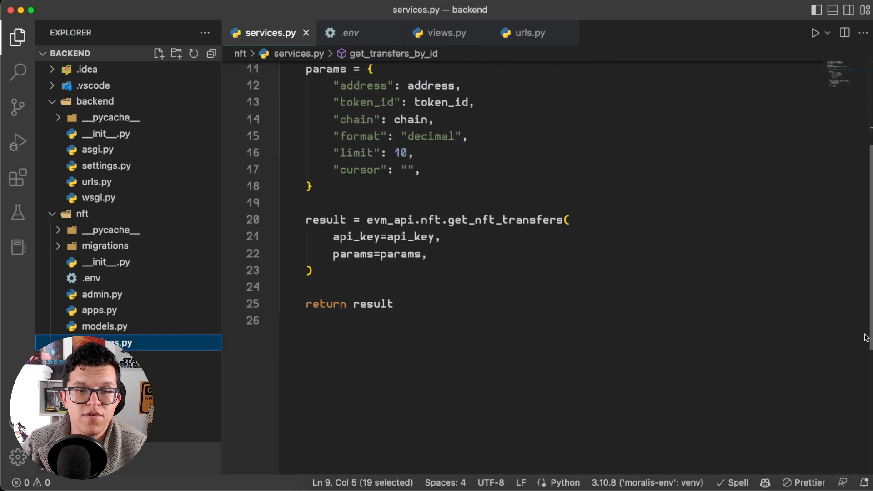